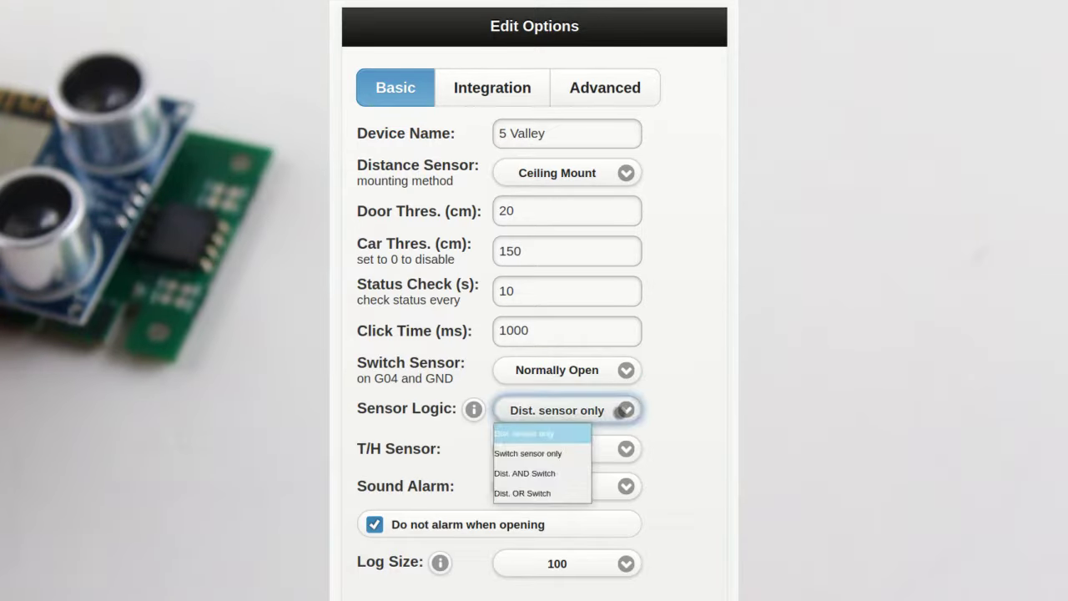
Step: Choose 'Dist. sensor only' as the Sensor Logic for the door state
{"action": "left_click", "coordinate": [524, 434]}
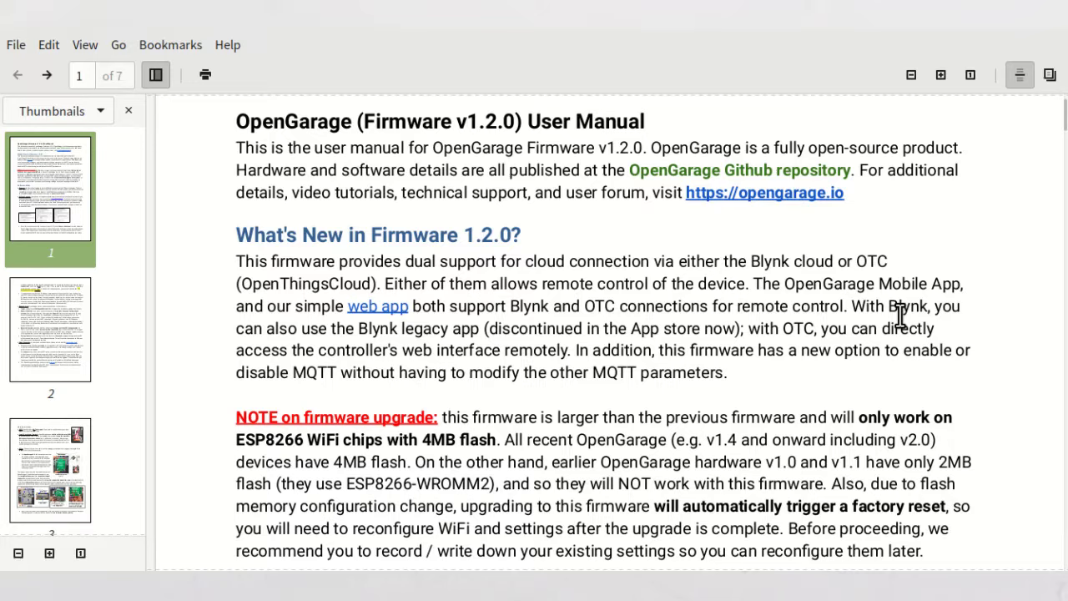
Step: Scroll through the firmware manual down to the Software Setup section
{"action": "scroll", "scroll_direction": "down", "scroll_amount": 3}
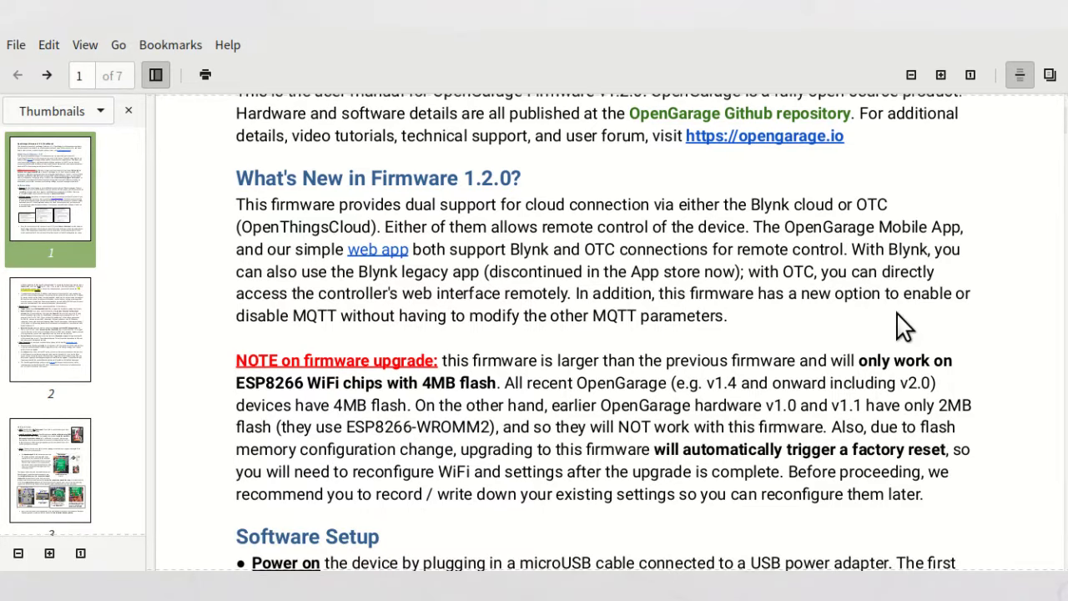
{"action": "scroll", "scroll_direction": "down", "scroll_amount": 3}
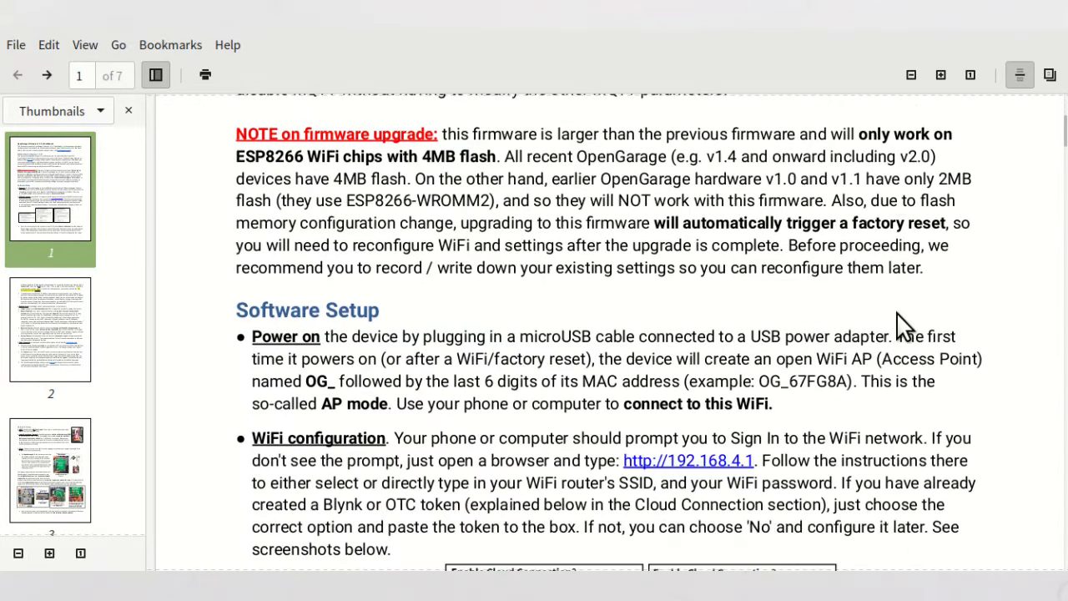
{"action": "scroll", "scroll_direction": "down", "scroll_amount": 3}
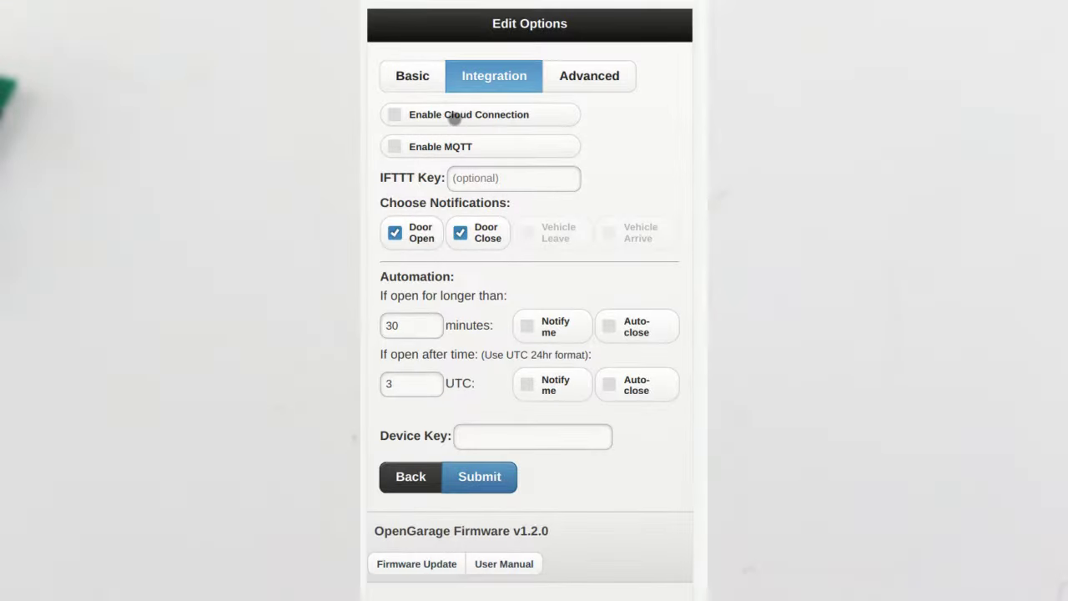
Step: Enable the cloud connection with OTC as the cloud type, then return to the device options
{"action": "left_click", "coordinate": [394, 114]}
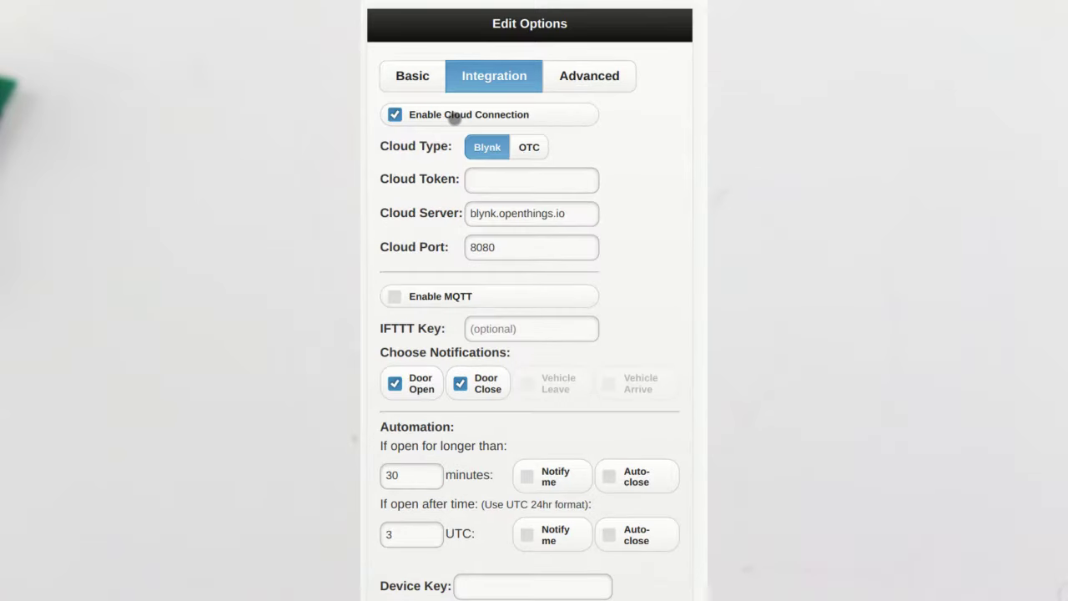
{"action": "mouse_move", "coordinate": [528, 147]}
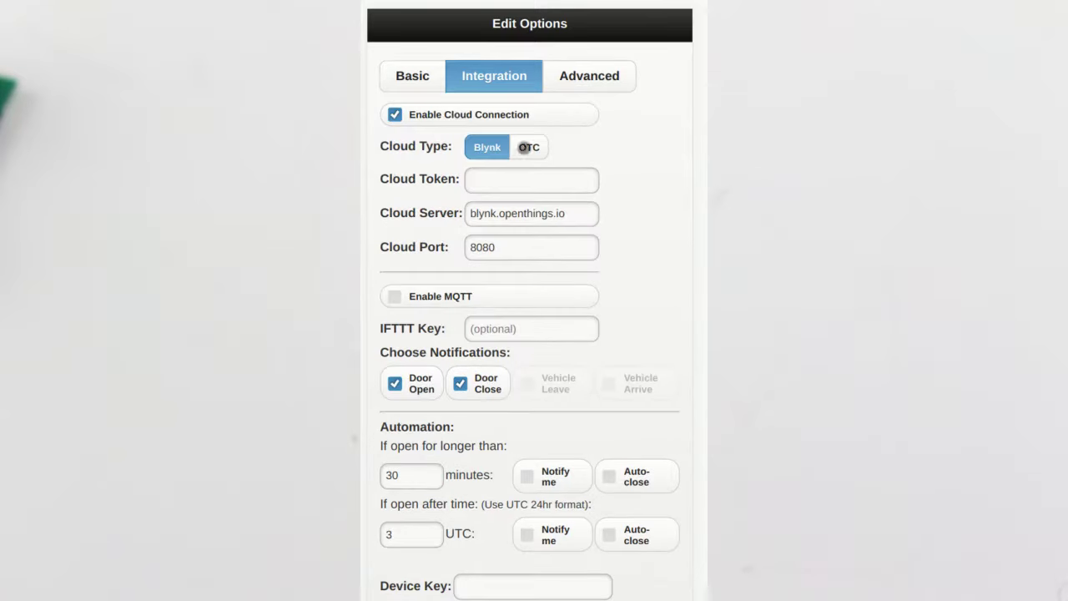
{"action": "left_click", "coordinate": [527, 147]}
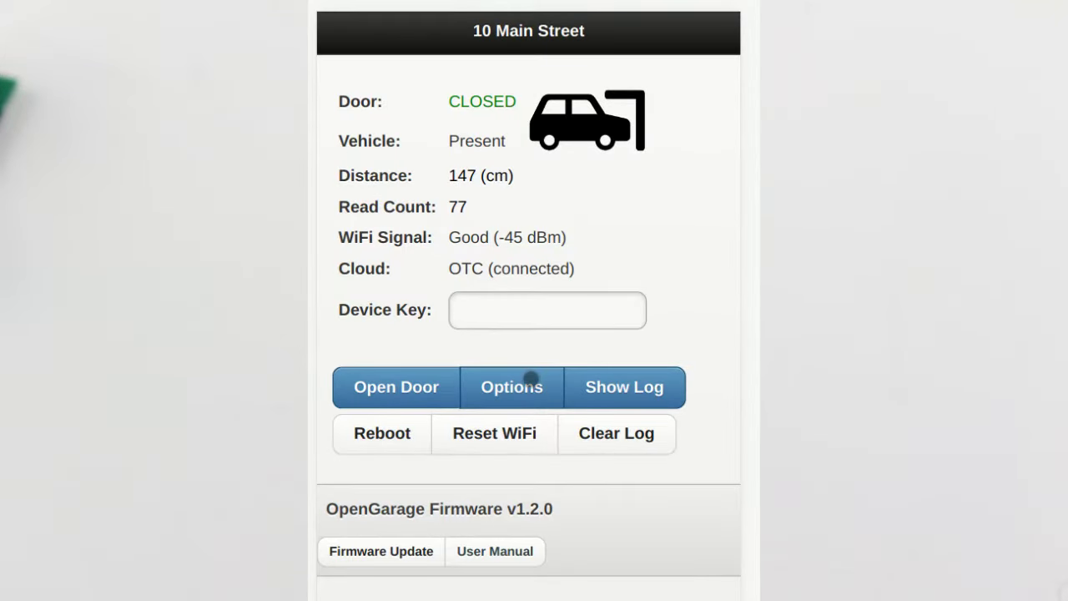
{"action": "left_click", "coordinate": [511, 387]}
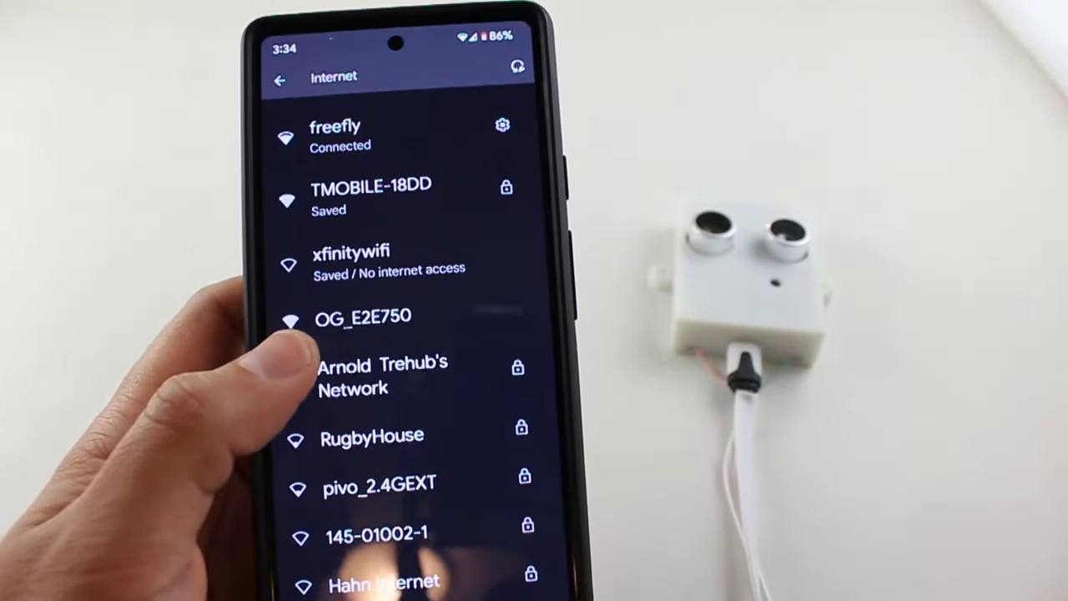
Step: Join the OG_E2E750 setup network and bring up its WiFi Config sign-in page
{"action": "scroll", "scroll_direction": "down", "scroll_amount": 3}
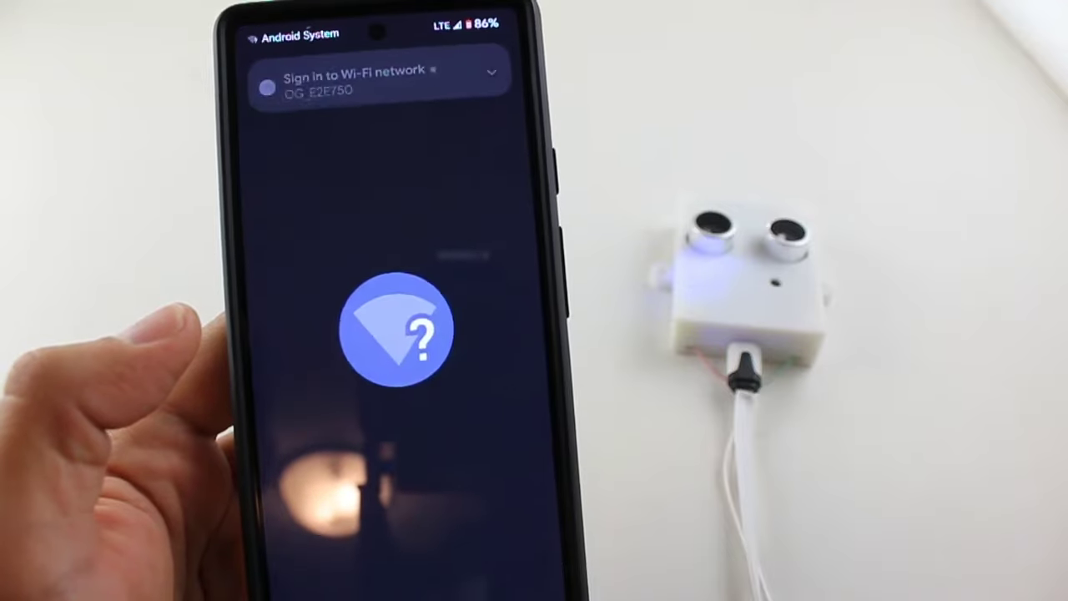
{"action": "left_click", "coordinate": [381, 80]}
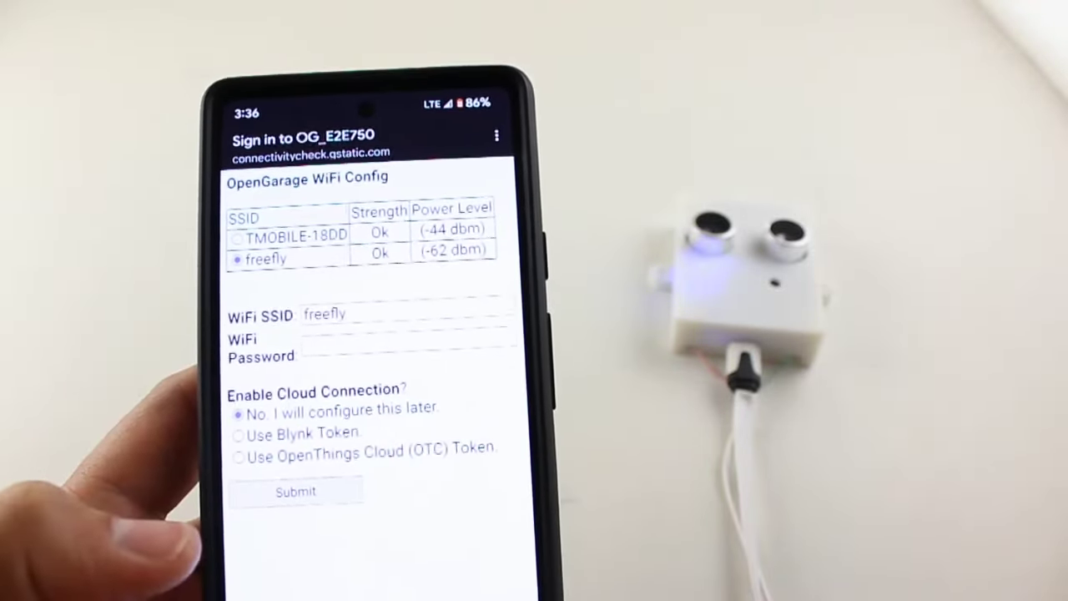
Step: Submit the freefly SSID and password to the device, leaving cloud setup for later
{"action": "left_click", "coordinate": [404, 315]}
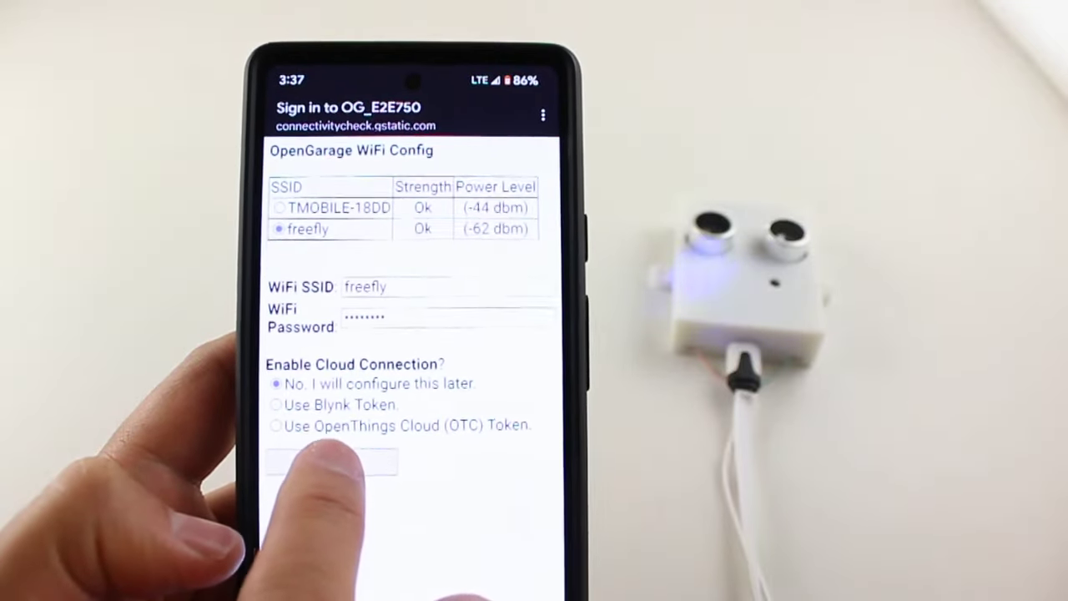
{"action": "left_click", "coordinate": [330, 462]}
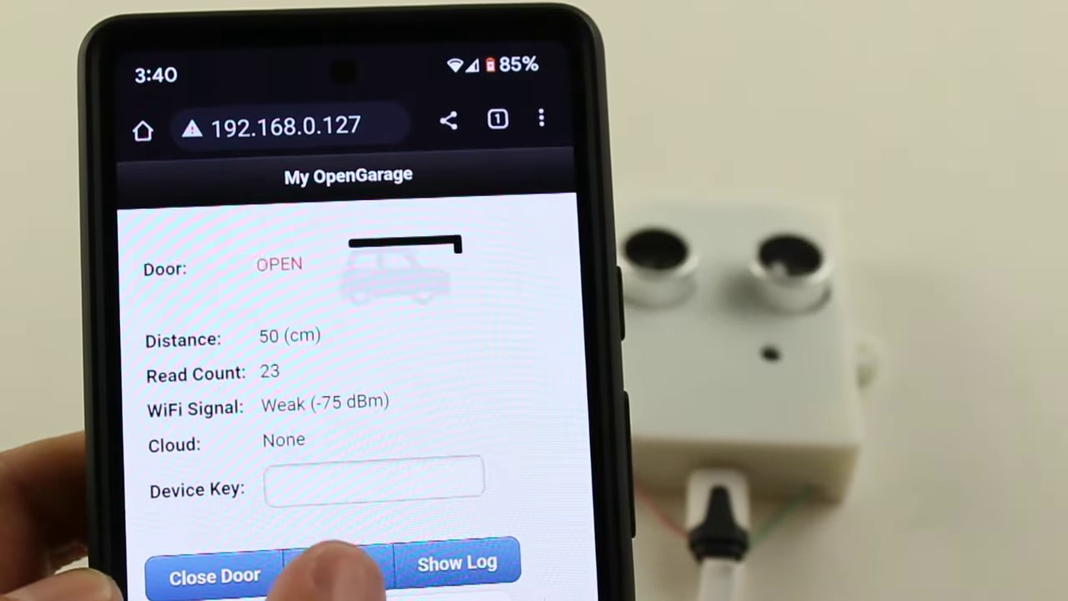
Step: View the Integration settings showing cloud connection enabled with Cloud Type Blynk
{"action": "left_click", "coordinate": [213, 576]}
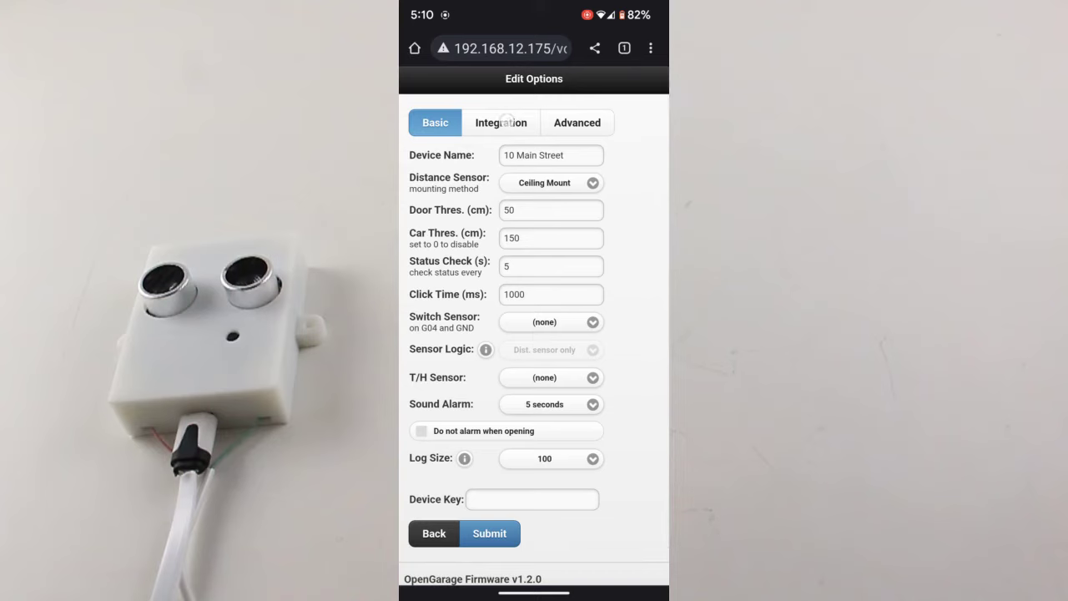
{"action": "left_click", "coordinate": [501, 124]}
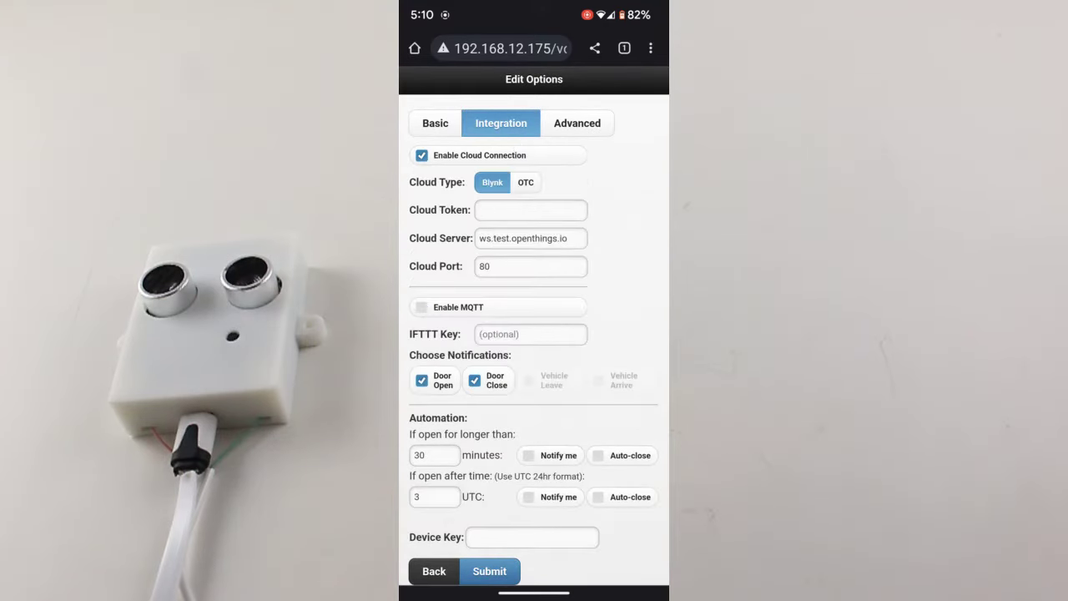
{"action": "left_click", "coordinate": [526, 182]}
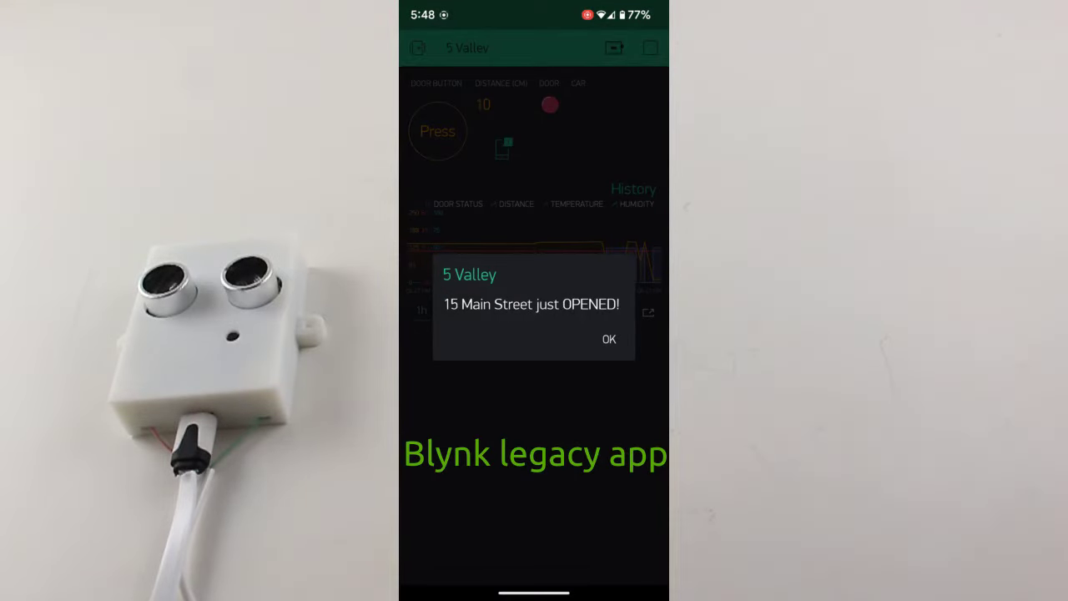
Step: Dismiss the door-opened alert and search Google for "blynk android"
{"action": "left_click", "coordinate": [607, 339]}
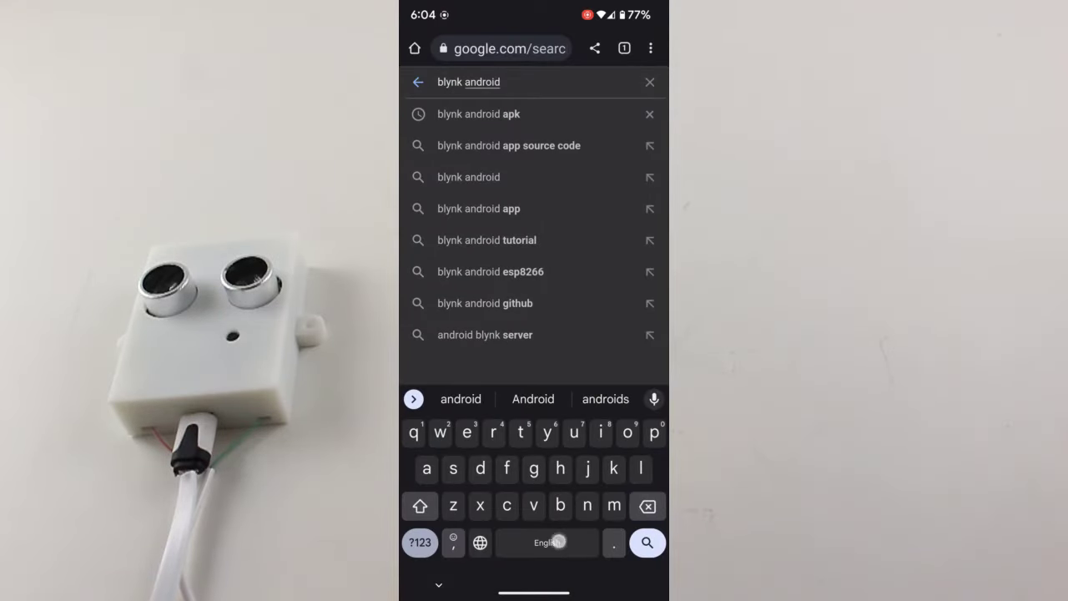
{"action": "left_click", "coordinate": [477, 114]}
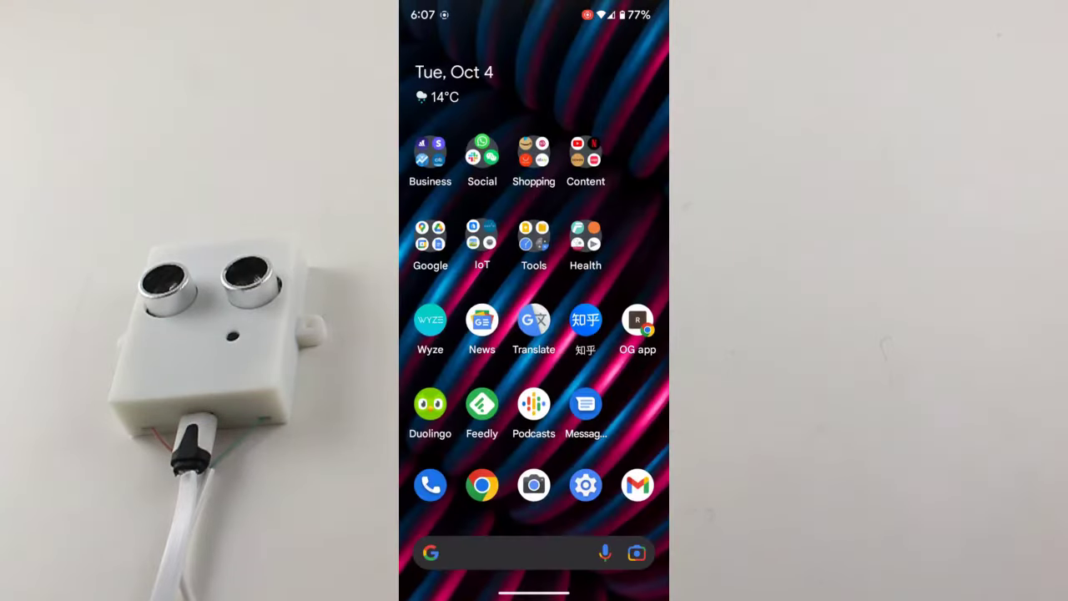
Step: In the OpenGarage web app, browse the device list and open 15 Main Street's cloud homepage
{"action": "left_click", "coordinate": [637, 320]}
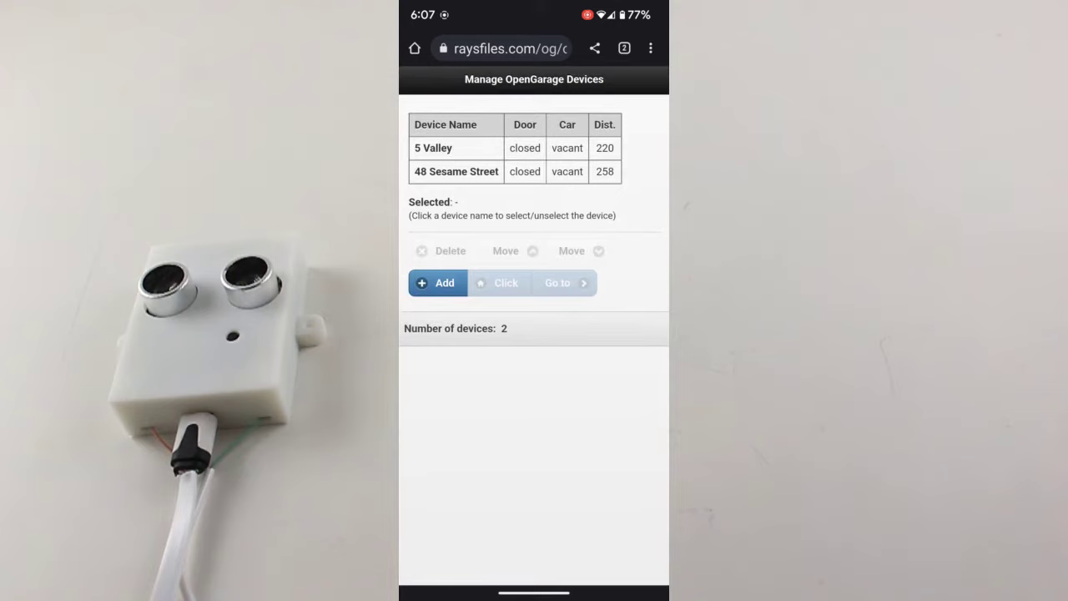
{"action": "left_click", "coordinate": [434, 147]}
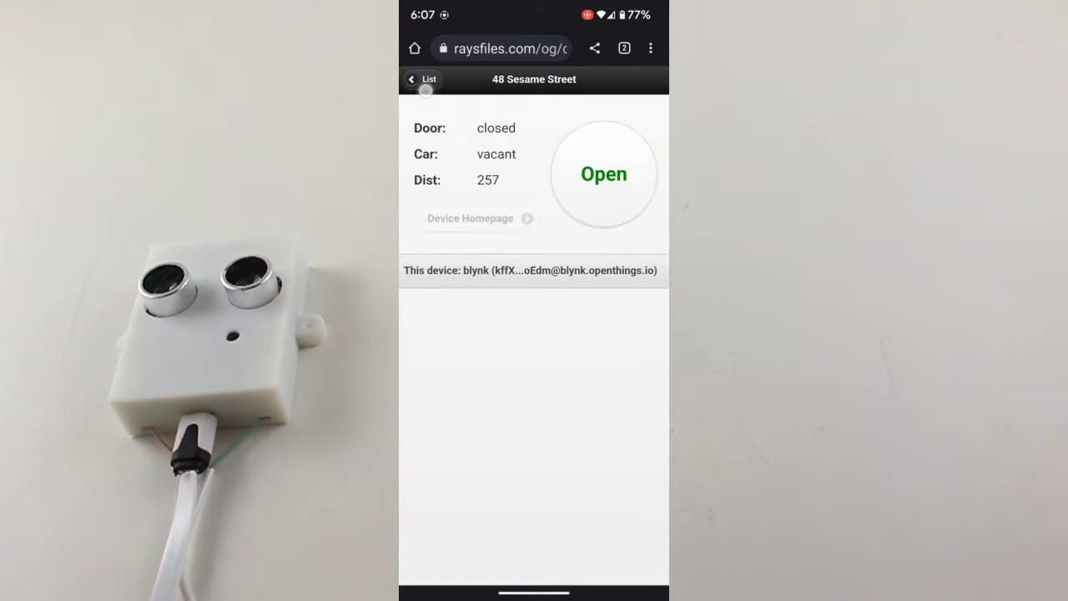
{"action": "left_click", "coordinate": [421, 79]}
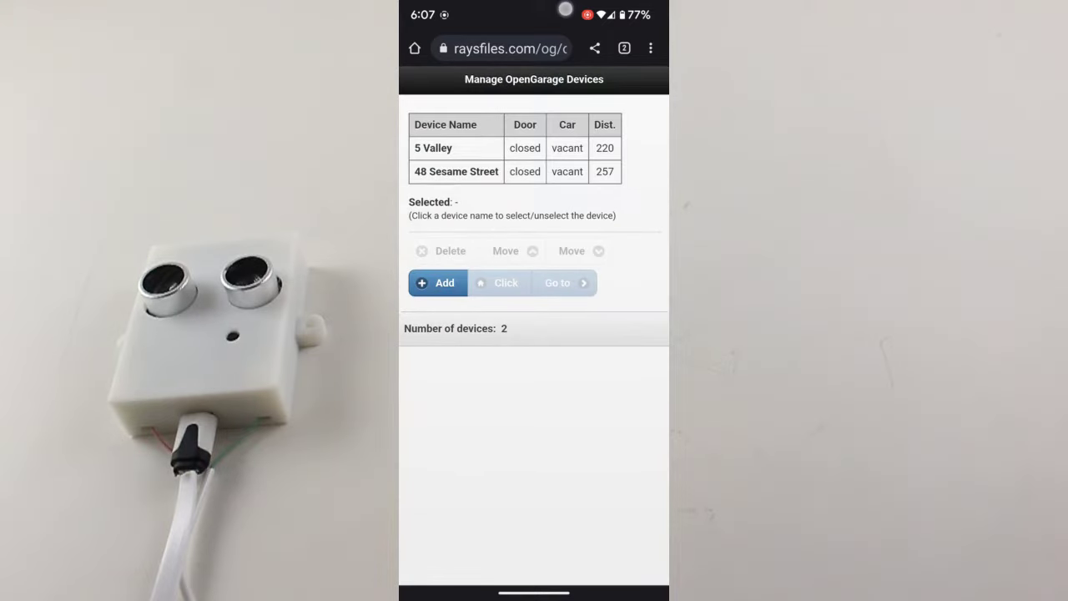
{"action": "left_click", "coordinate": [564, 283]}
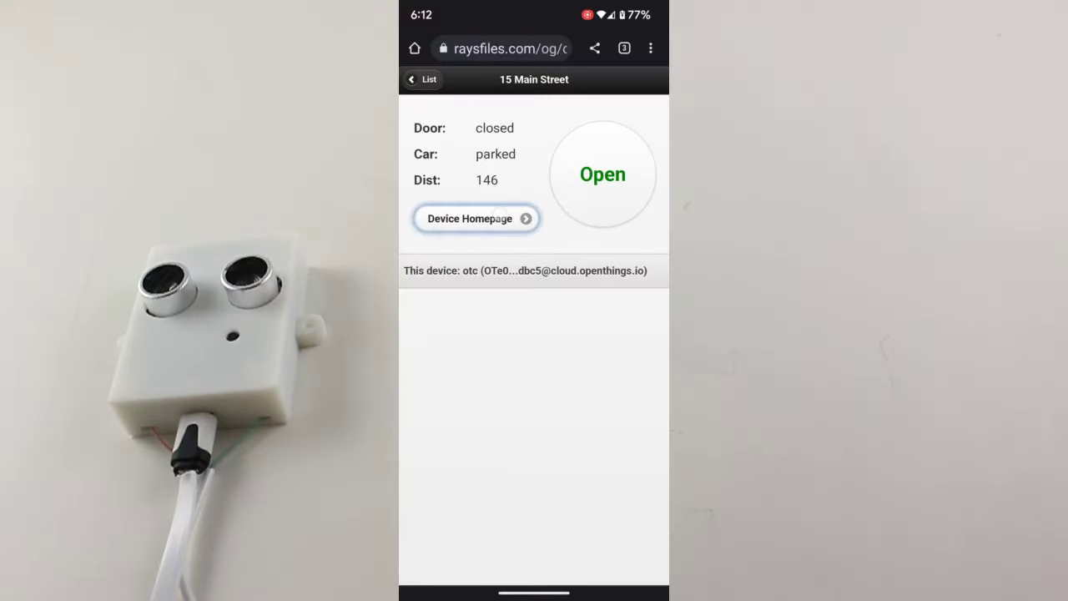
{"action": "left_click", "coordinate": [477, 217]}
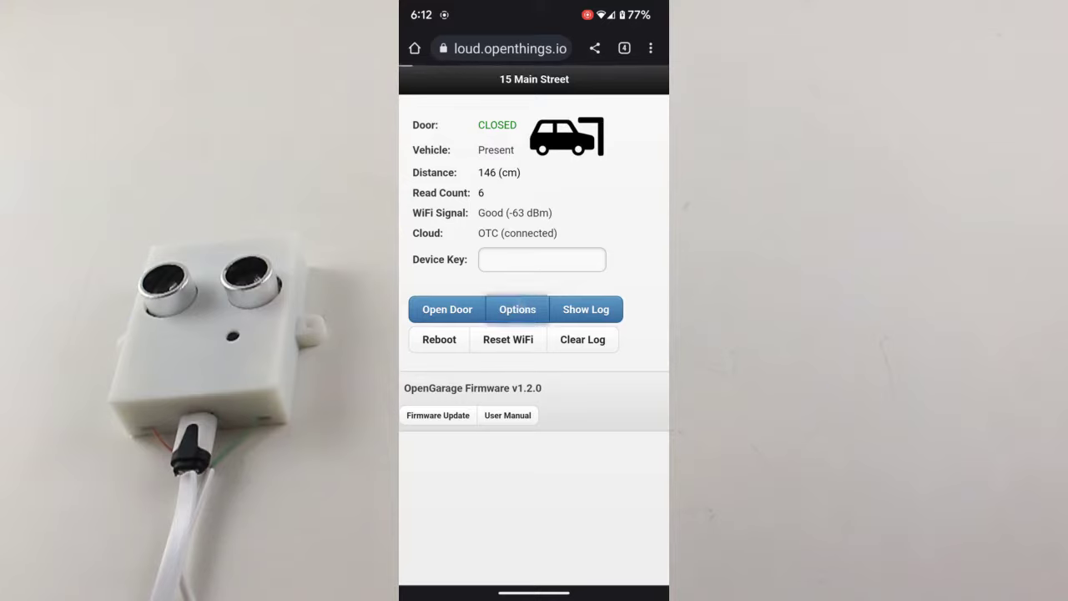
Step: Visit the device's Options page, then show its log of recent open and close events
{"action": "left_click", "coordinate": [518, 308]}
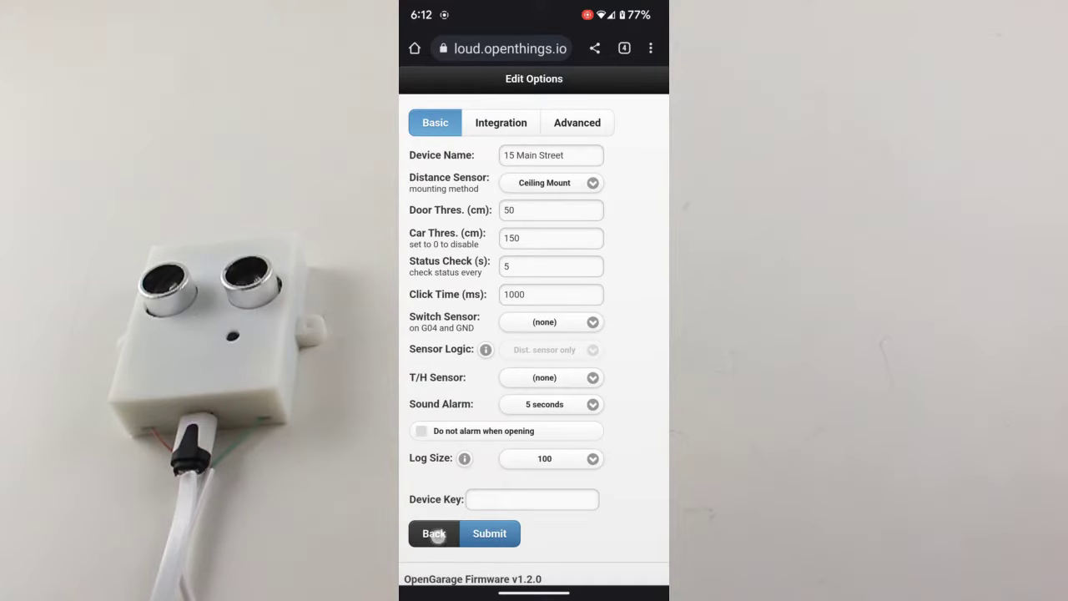
{"action": "left_click", "coordinate": [434, 534]}
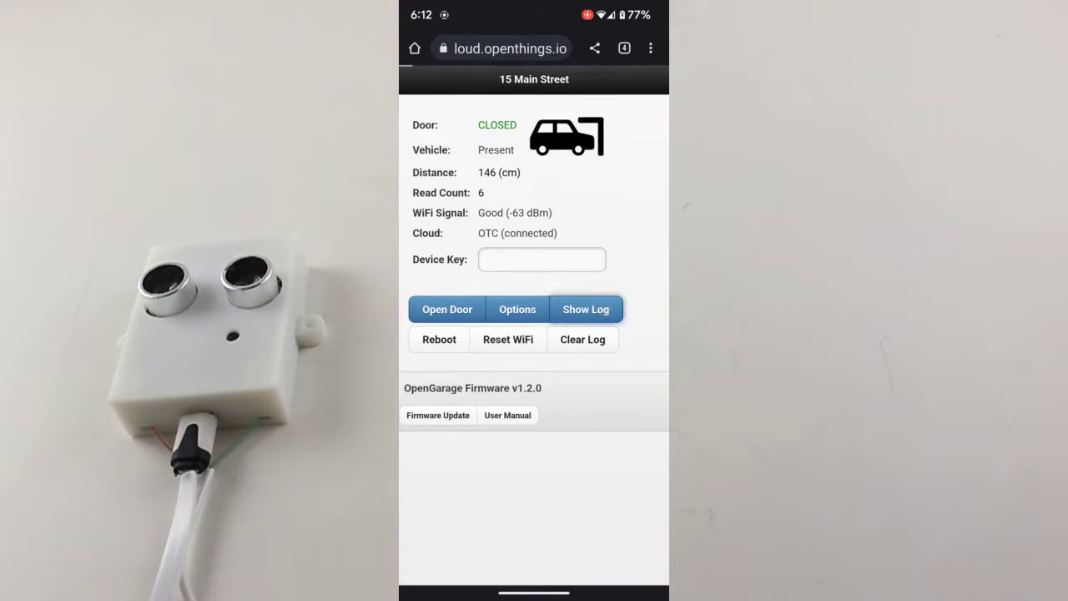
{"action": "left_click", "coordinate": [584, 309]}
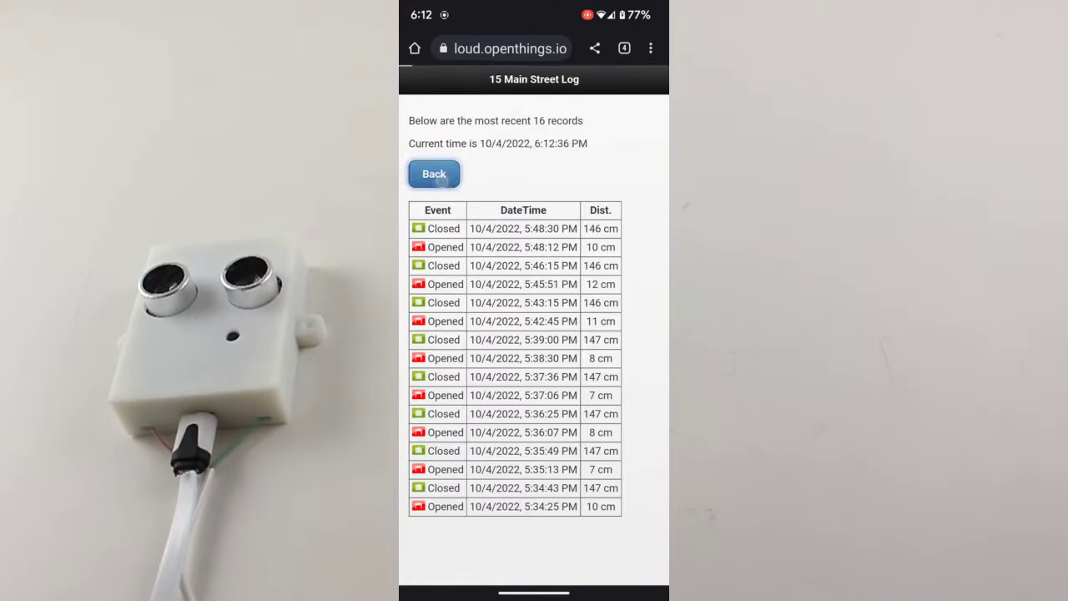
{"action": "left_click", "coordinate": [434, 173]}
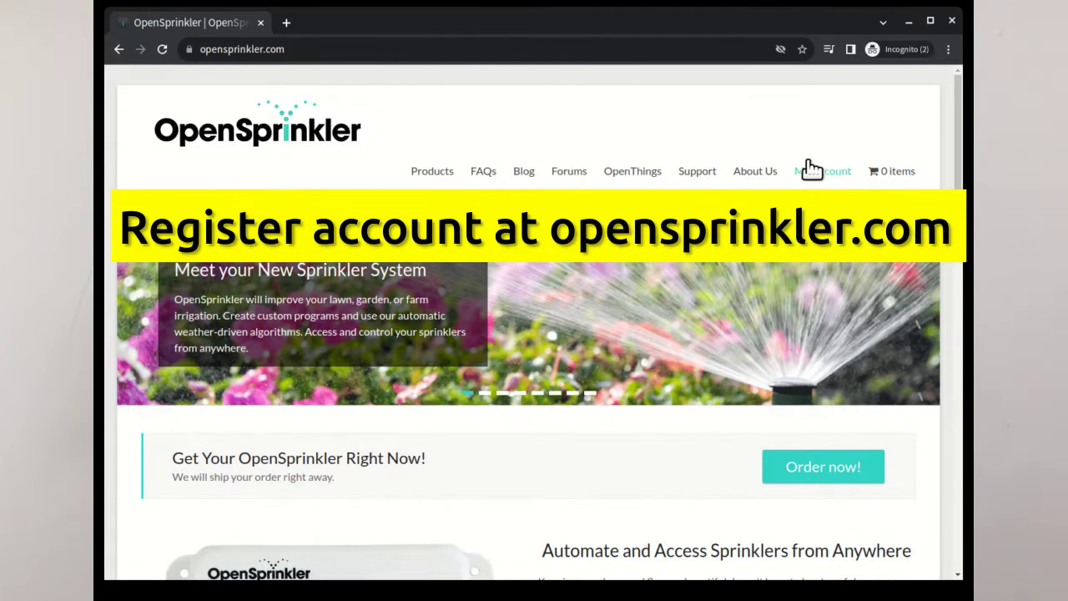
Step: Visit My Account on opensprinkler.com, then the account login page on openthings.io
{"action": "left_click", "coordinate": [821, 170]}
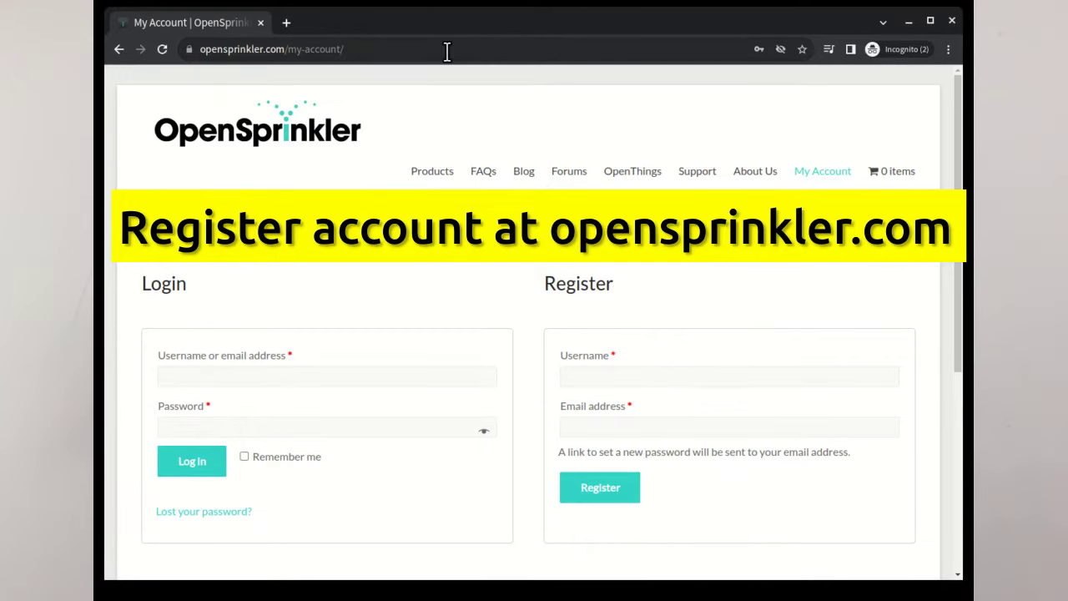
{"action": "type", "text": "openthings.io"}
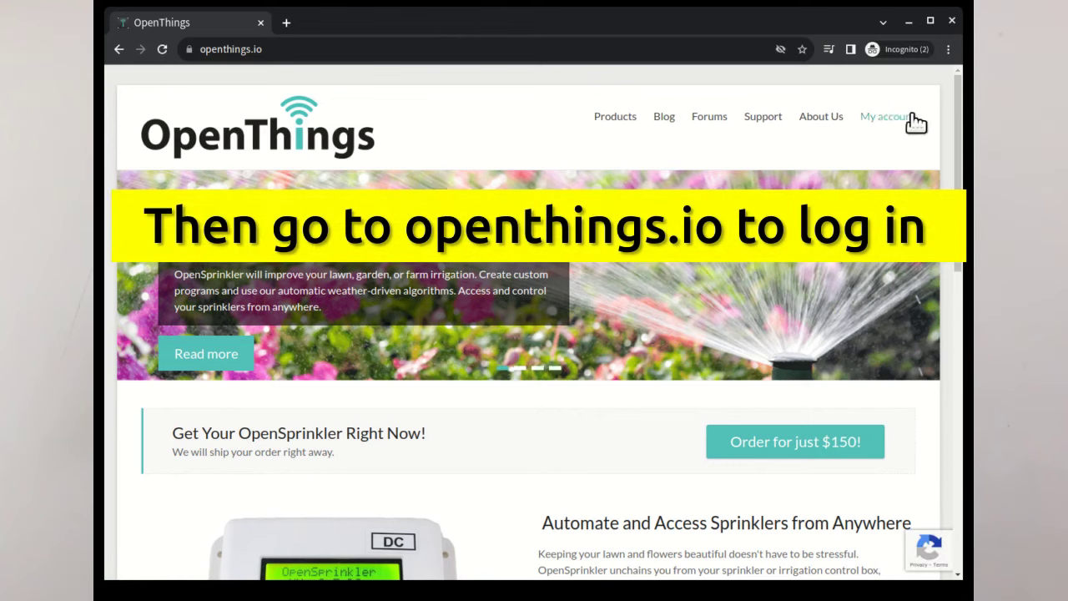
{"action": "left_click", "coordinate": [888, 117]}
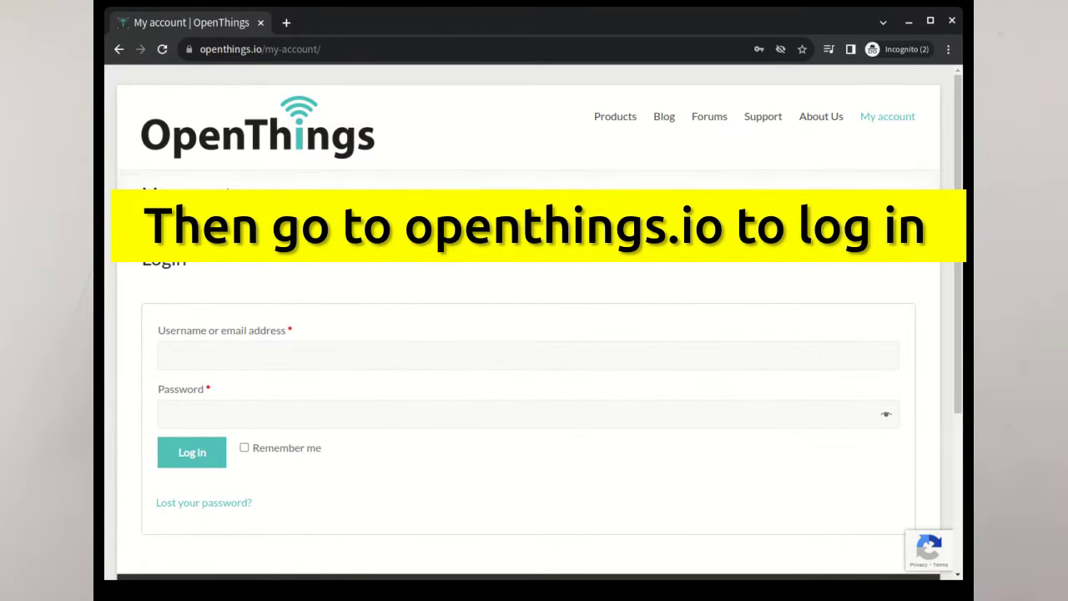
Step: Log in and register an OpenGarage Blynk device named 15 Main Street
{"action": "left_click", "coordinate": [190, 451]}
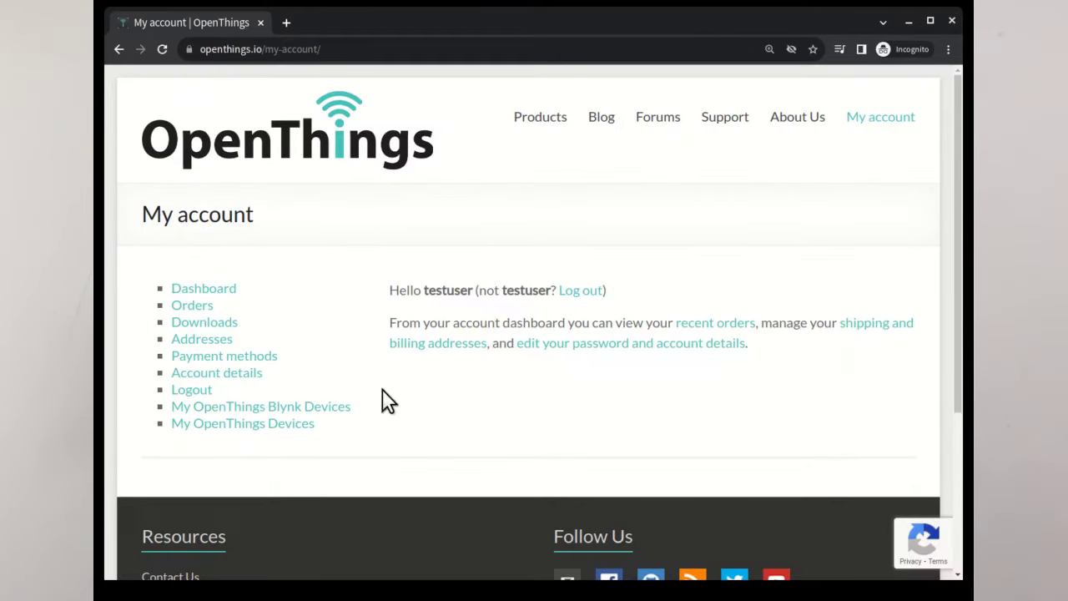
{"action": "left_click", "coordinate": [260, 405]}
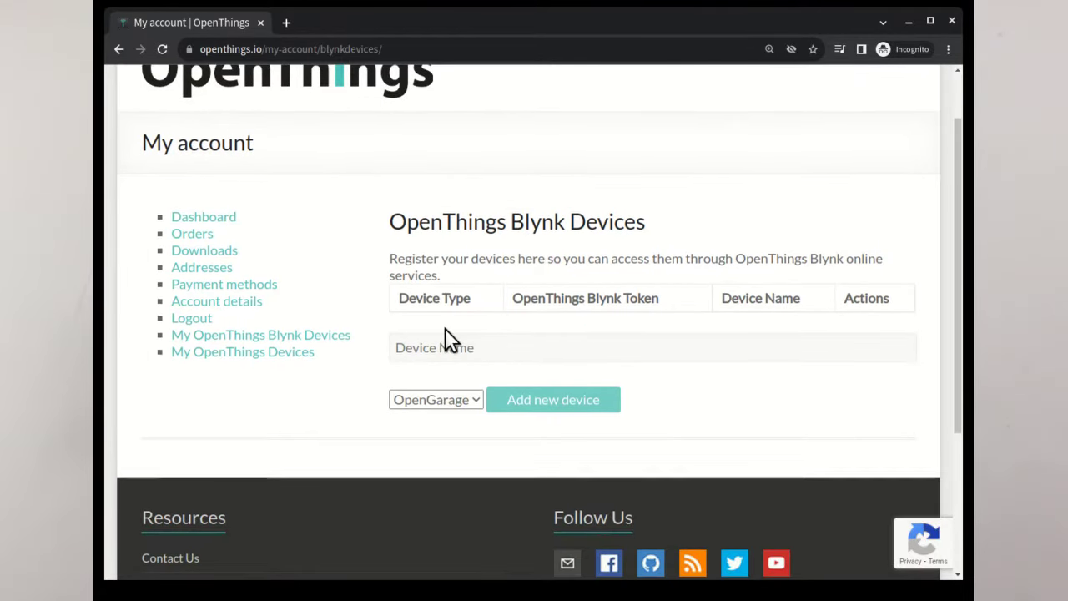
{"action": "left_click", "coordinate": [242, 350]}
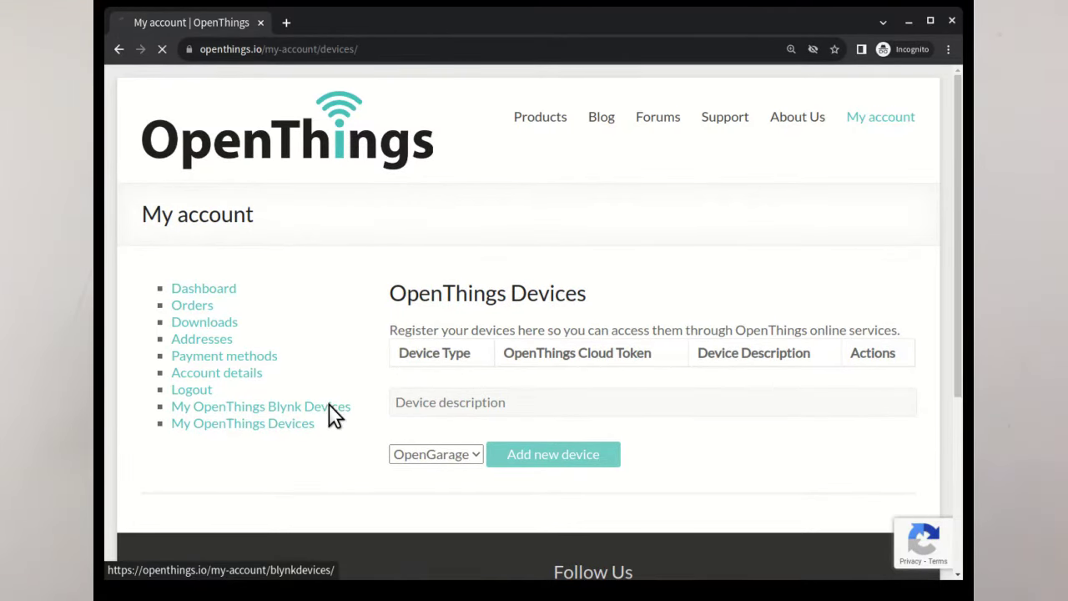
{"action": "left_click", "coordinate": [260, 406]}
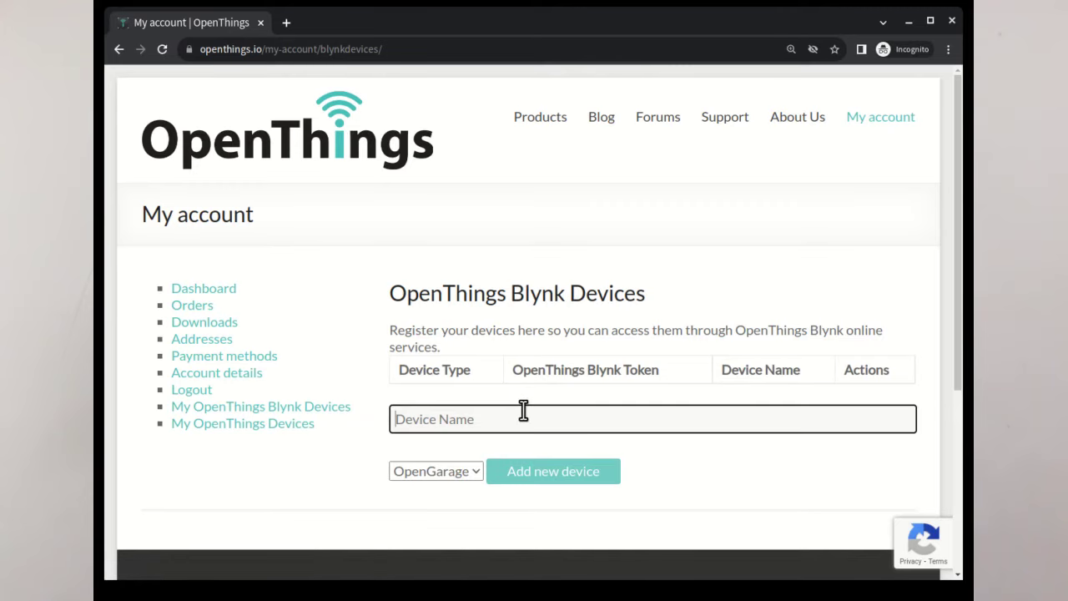
{"action": "type", "text": "15 M"}
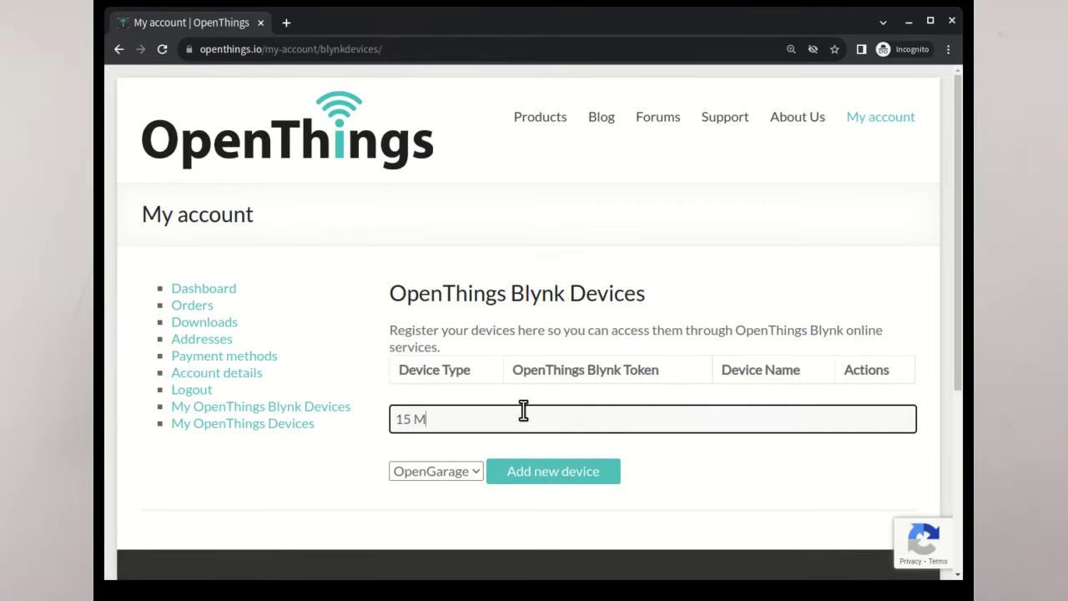
{"action": "type", "text": "ain Street"}
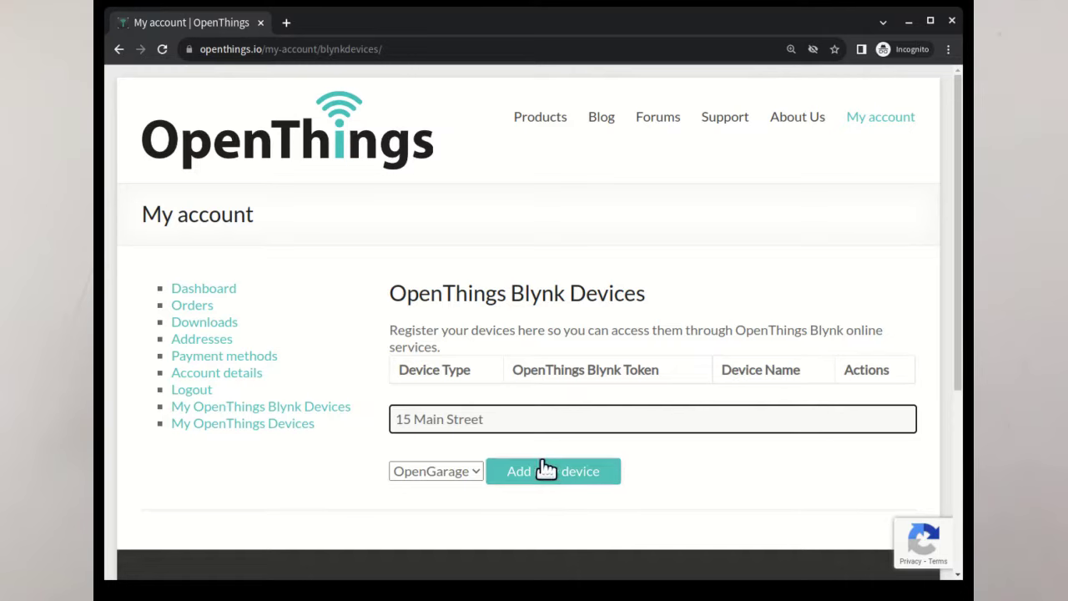
{"action": "left_click", "coordinate": [552, 471]}
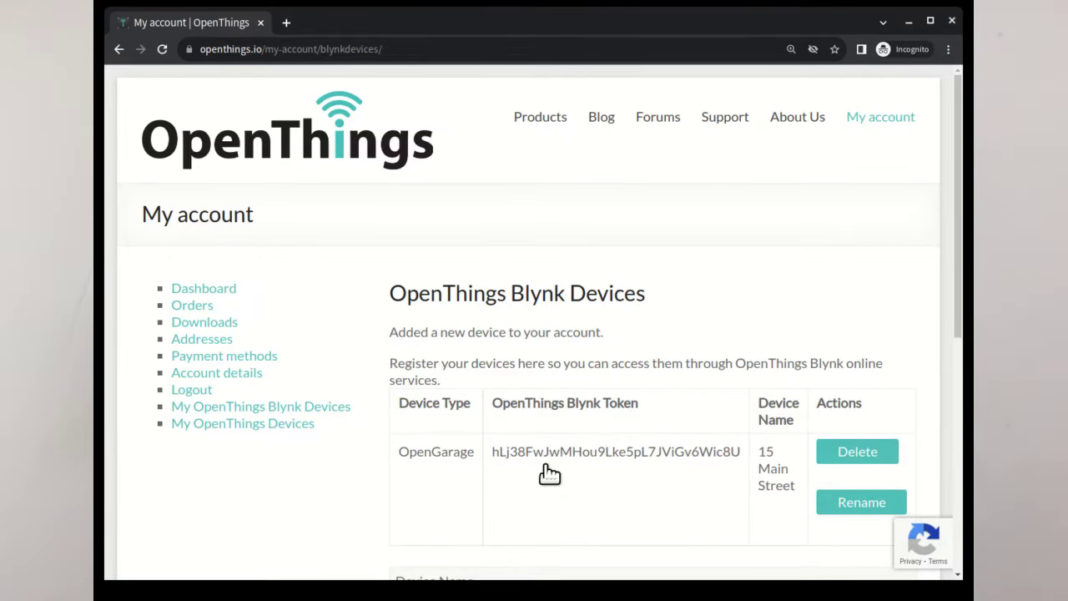
Step: Add a cloud device described 48 Sesame Street under My OpenThings Devices
{"action": "scroll", "scroll_direction": "down", "scroll_amount": 3}
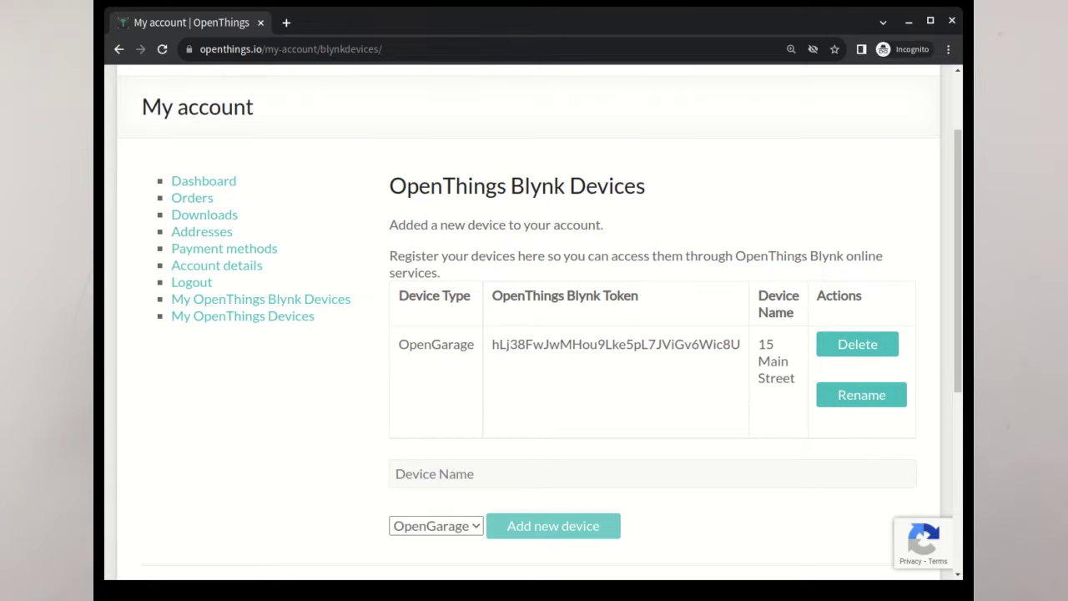
{"action": "scroll", "scroll_direction": "up", "scroll_amount": 3}
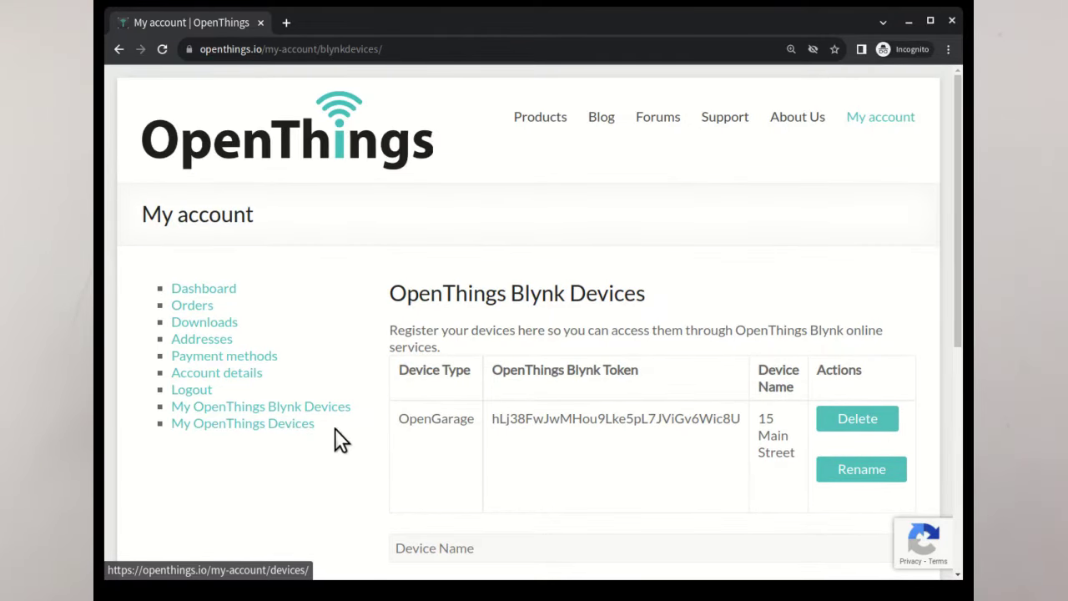
{"action": "left_click", "coordinate": [242, 423]}
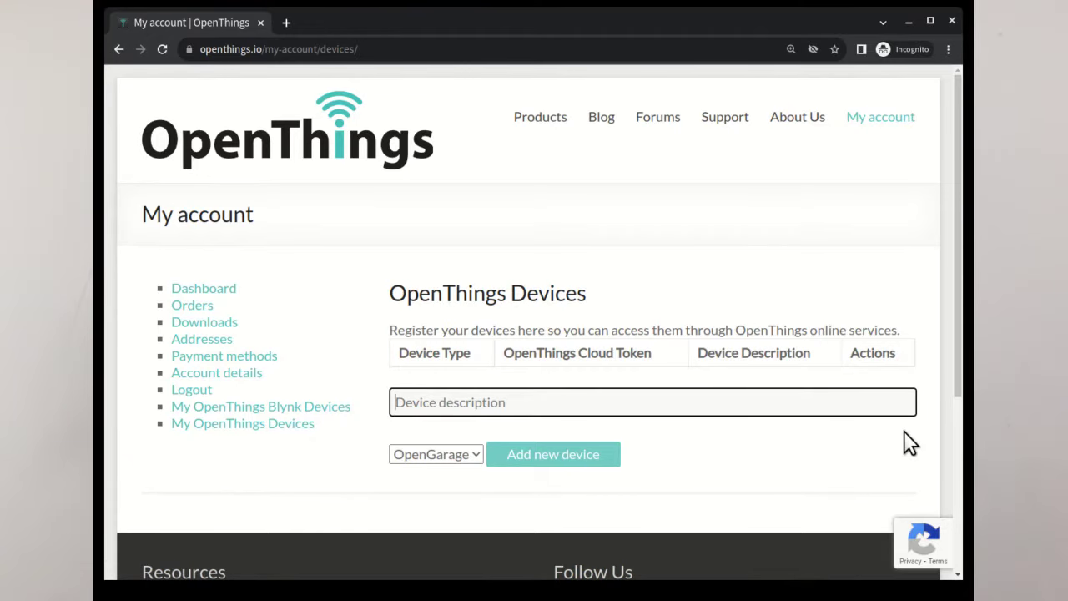
{"action": "type", "text": "48 Sesame Street"}
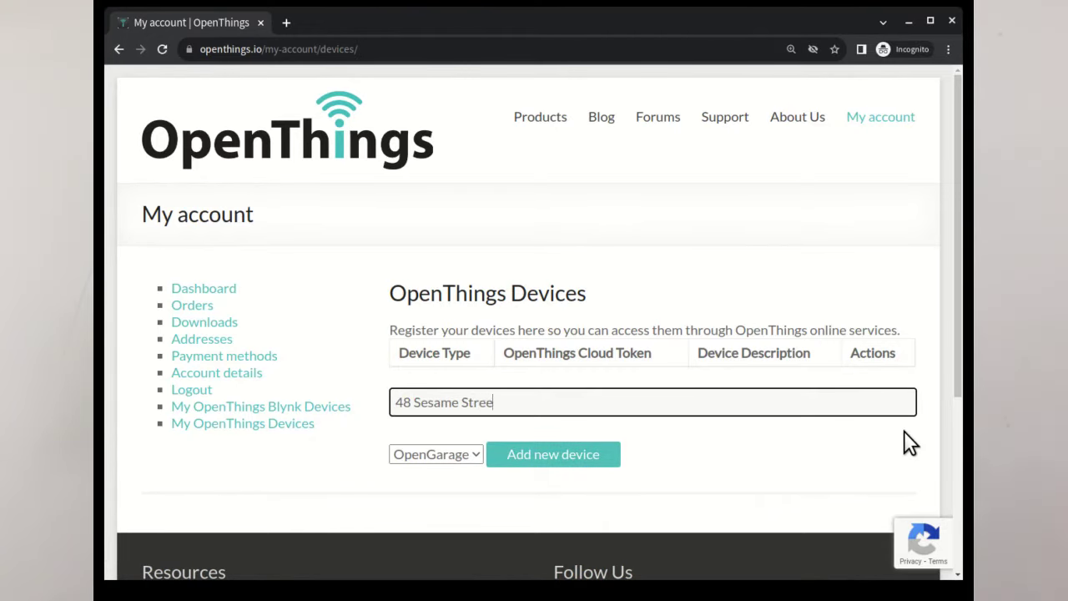
{"action": "left_click", "coordinate": [553, 454]}
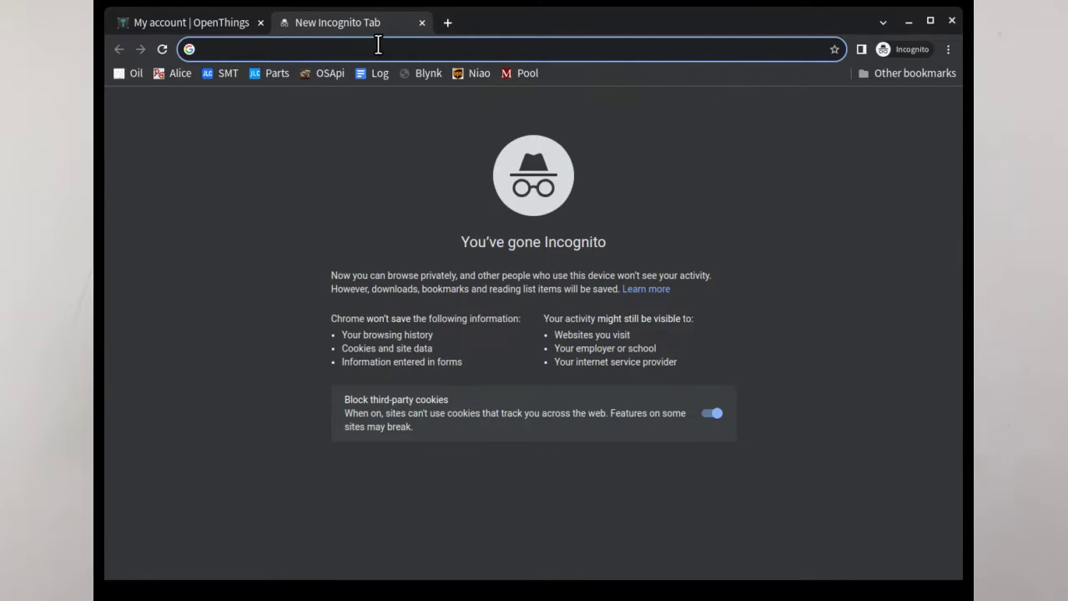
Step: Reach the device's Integration settings from its local page at 192.168.12.1
{"action": "type", "text": "192.168.12.1"}
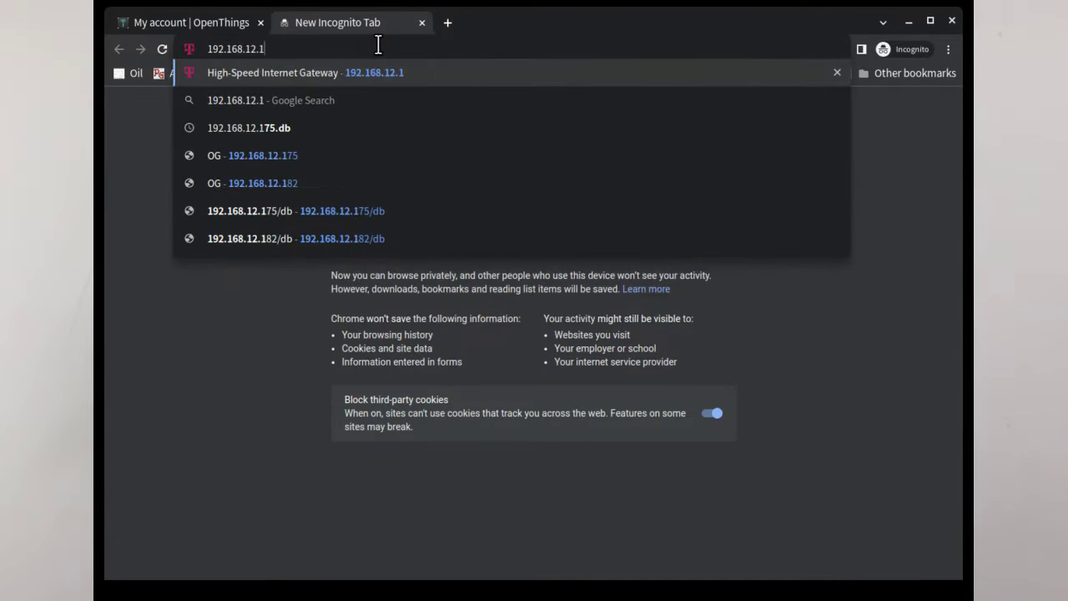
{"action": "left_click", "coordinate": [262, 182]}
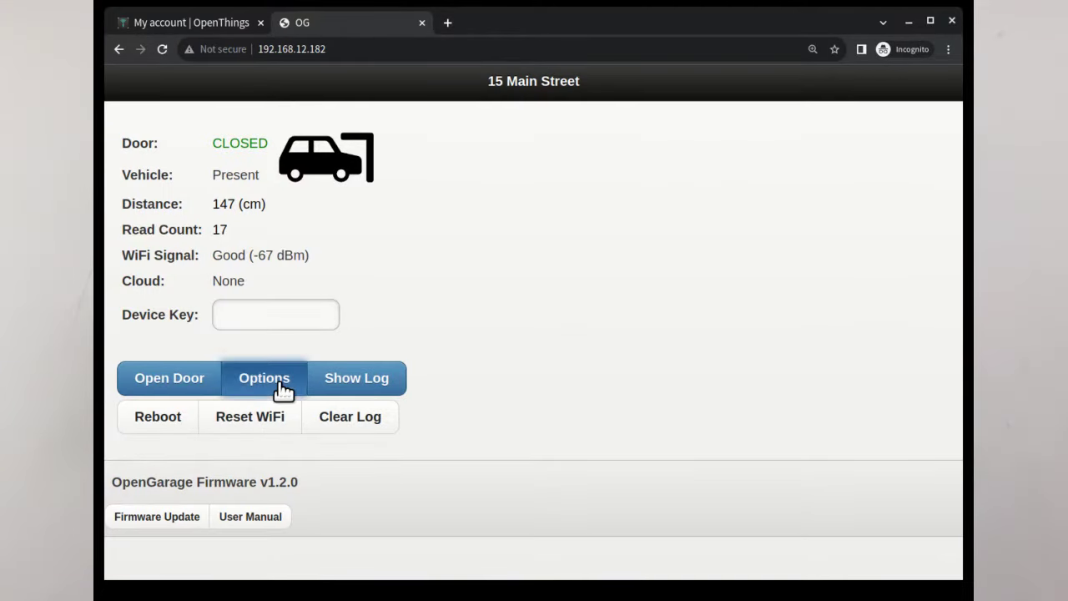
{"action": "left_click", "coordinate": [264, 377]}
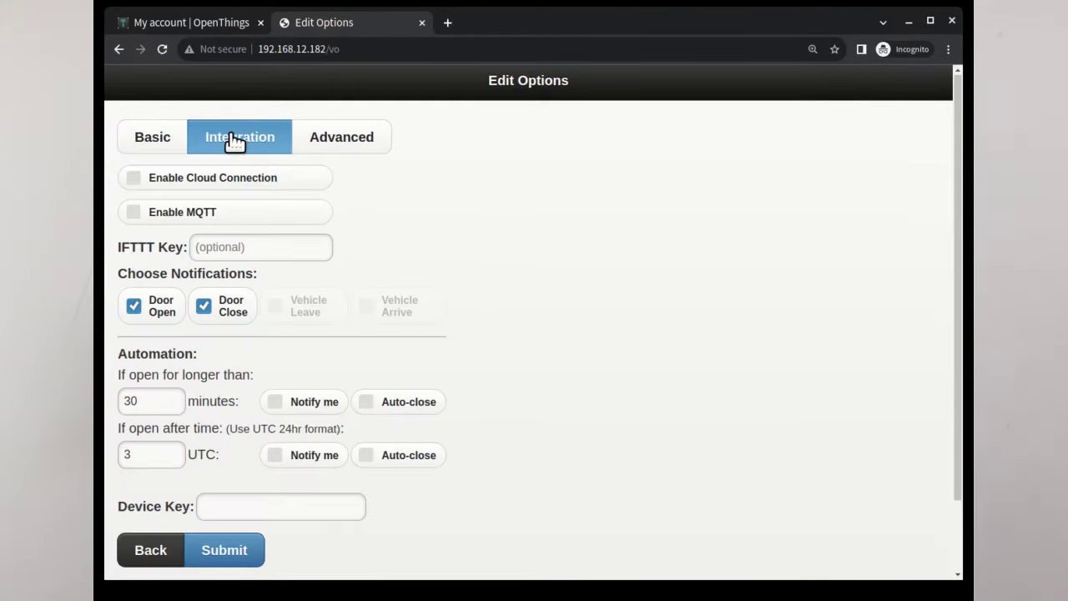
{"action": "left_click", "coordinate": [133, 177]}
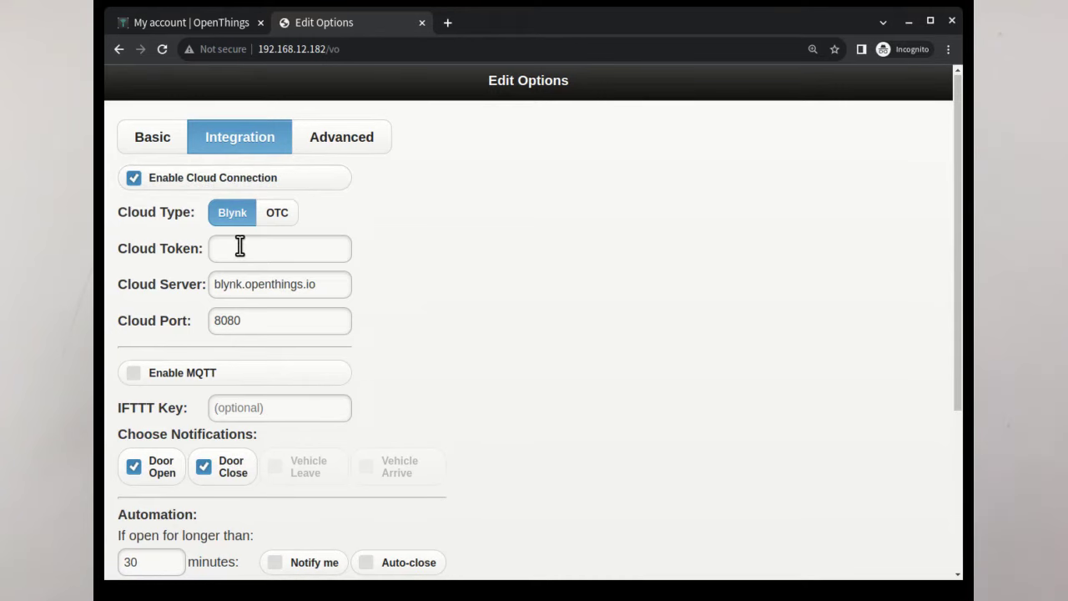
Step: Enable cloud connection as OTC and paste the token copied from the OpenThings account
{"action": "left_click", "coordinate": [191, 23]}
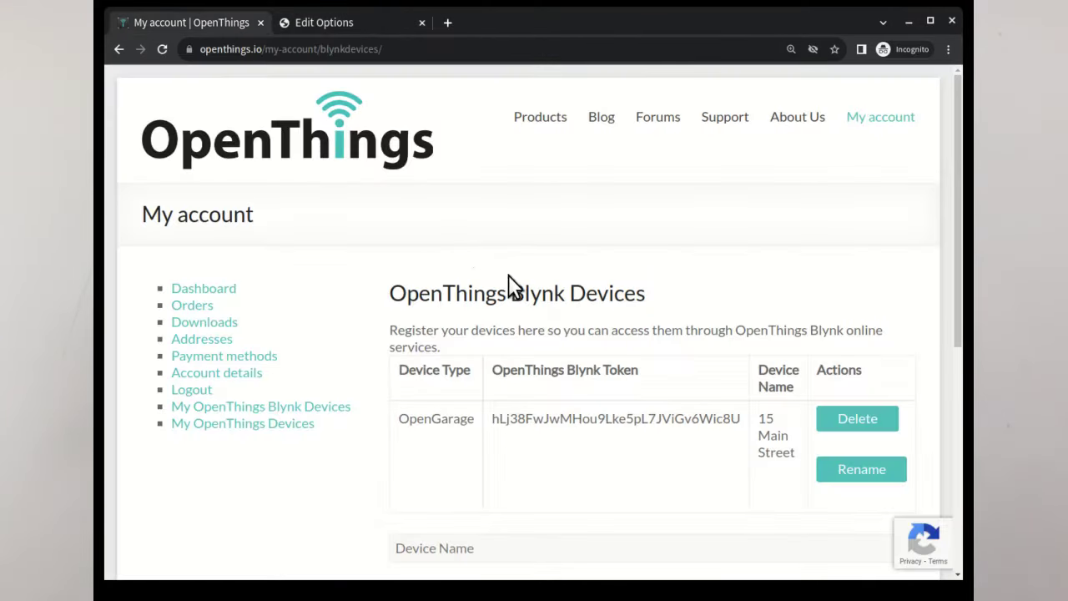
{"action": "left_click", "coordinate": [351, 24]}
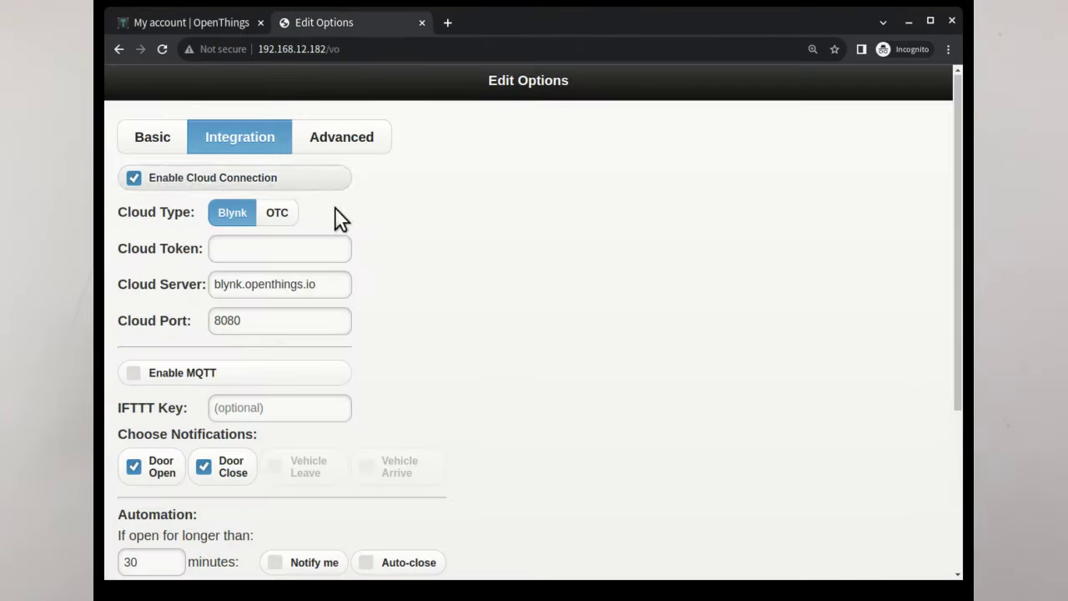
{"action": "left_click", "coordinate": [280, 247]}
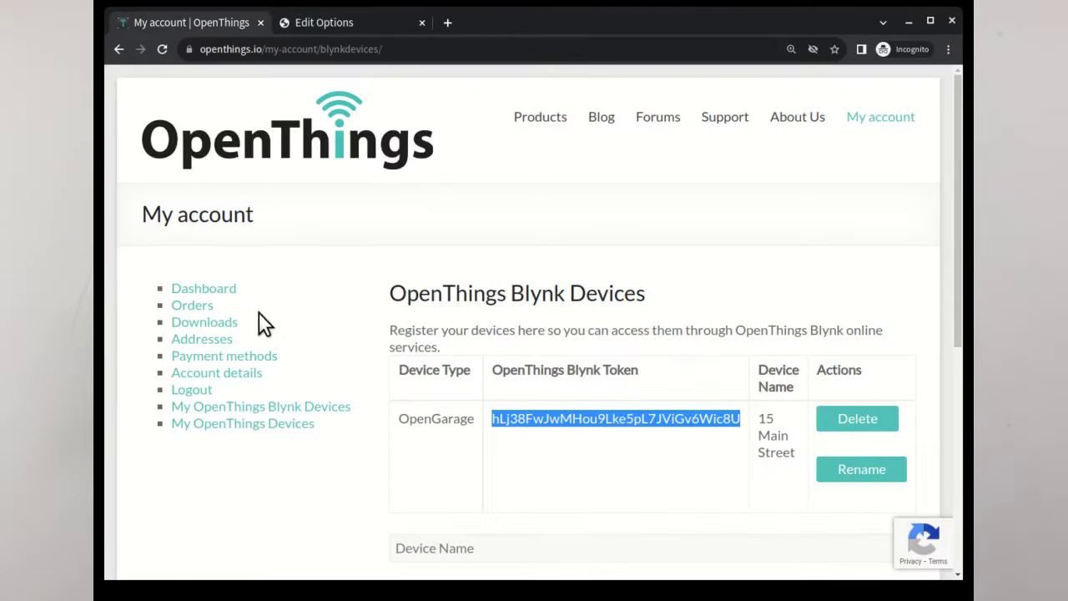
{"action": "left_click", "coordinate": [242, 424]}
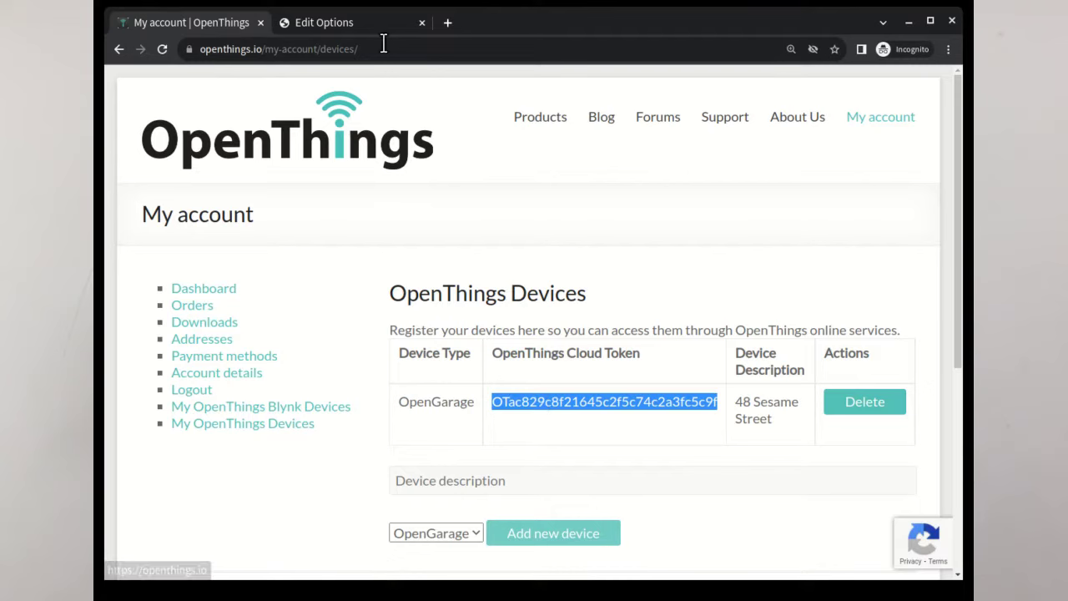
{"action": "left_click", "coordinate": [350, 23]}
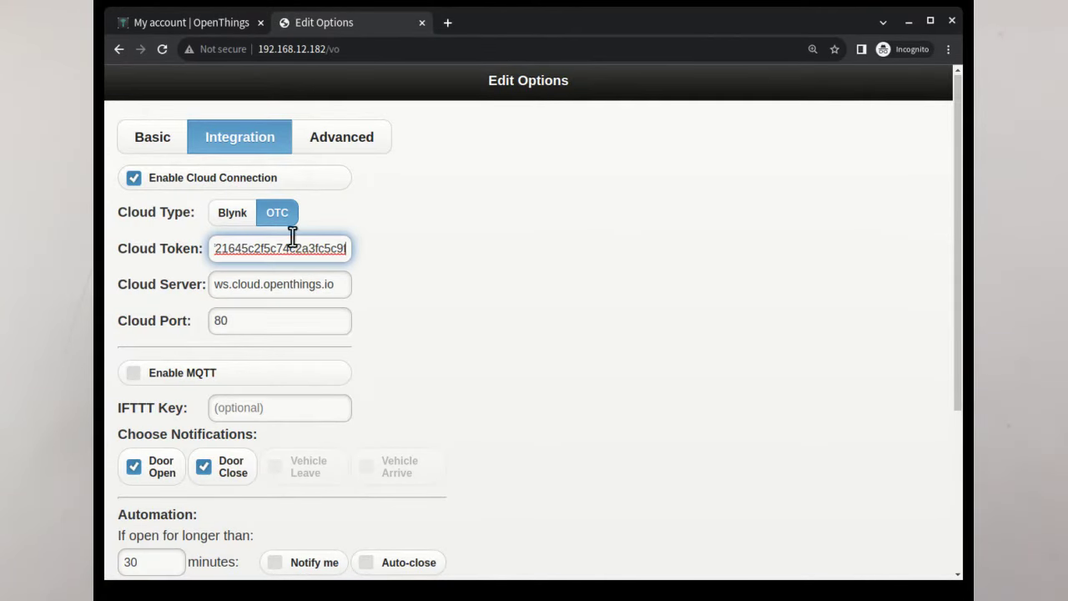
Step: Submit the changed integration options and confirm
{"action": "scroll", "scroll_direction": "down", "scroll_amount": 3}
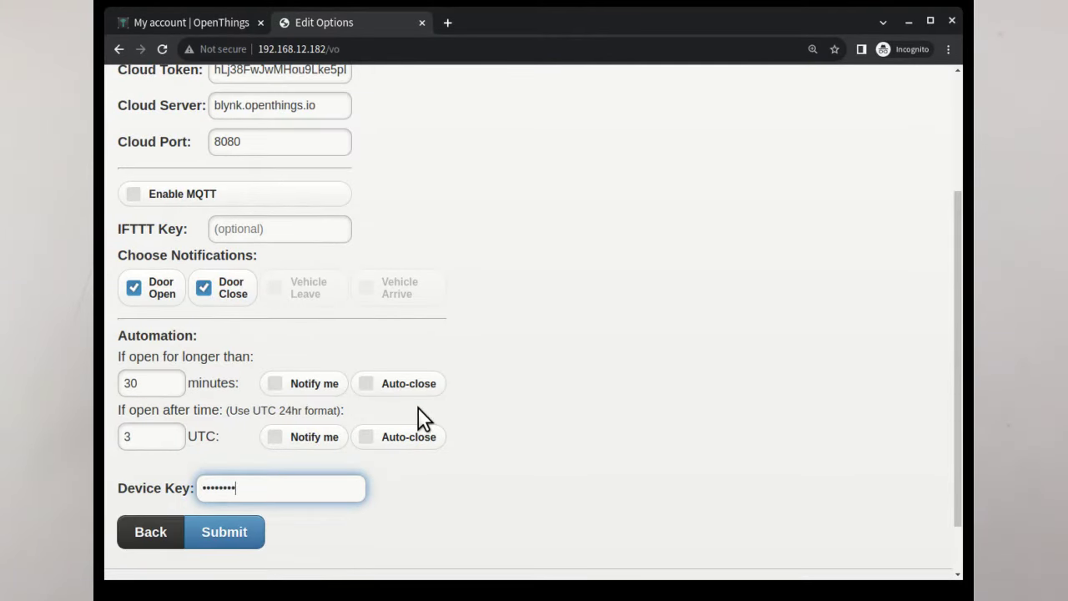
{"action": "left_click", "coordinate": [224, 530]}
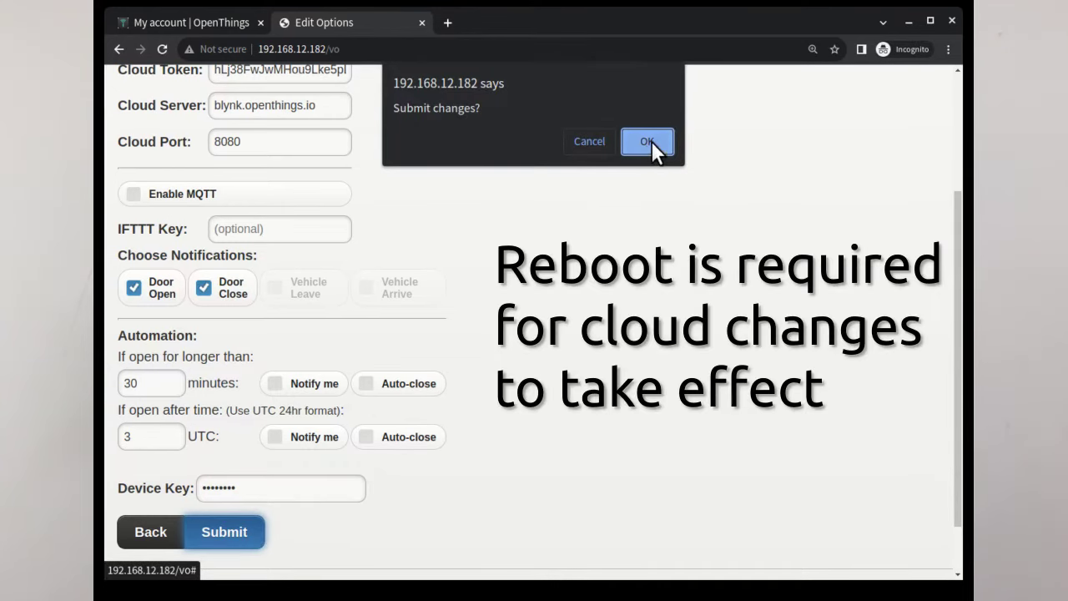
{"action": "left_click", "coordinate": [647, 140]}
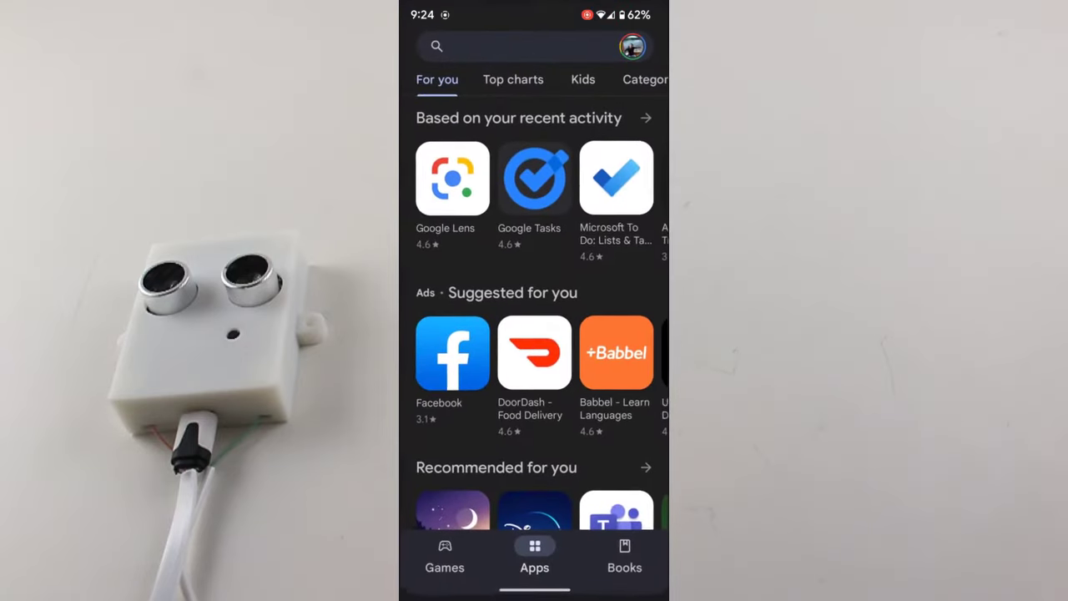
Step: Install and launch OpenGarage, then choose Add Controller by Blynk Token
{"action": "type", "text": "opengarage"}
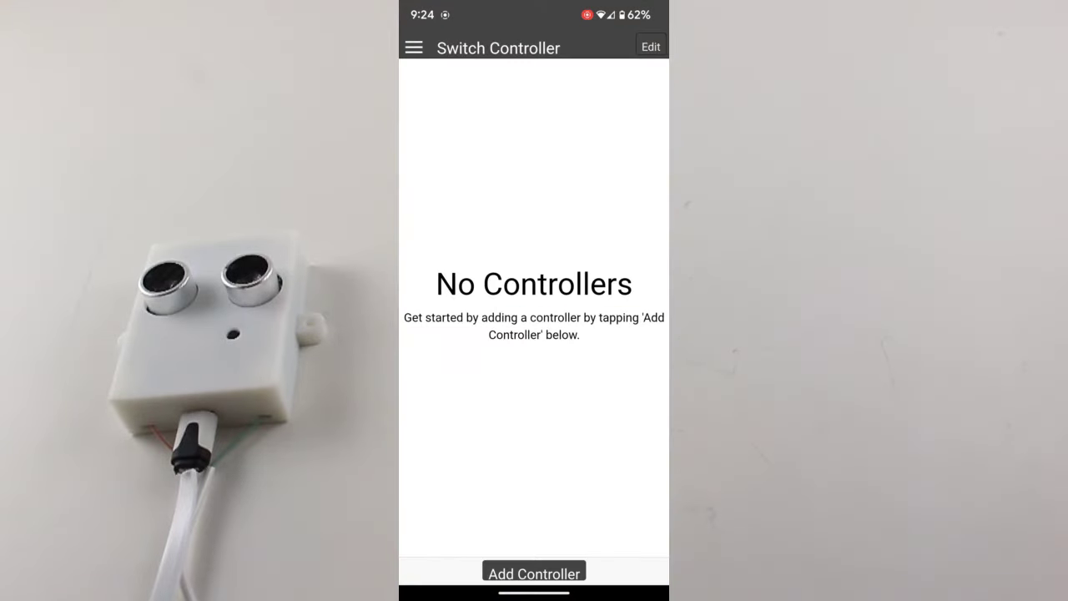
{"action": "left_click", "coordinate": [534, 574]}
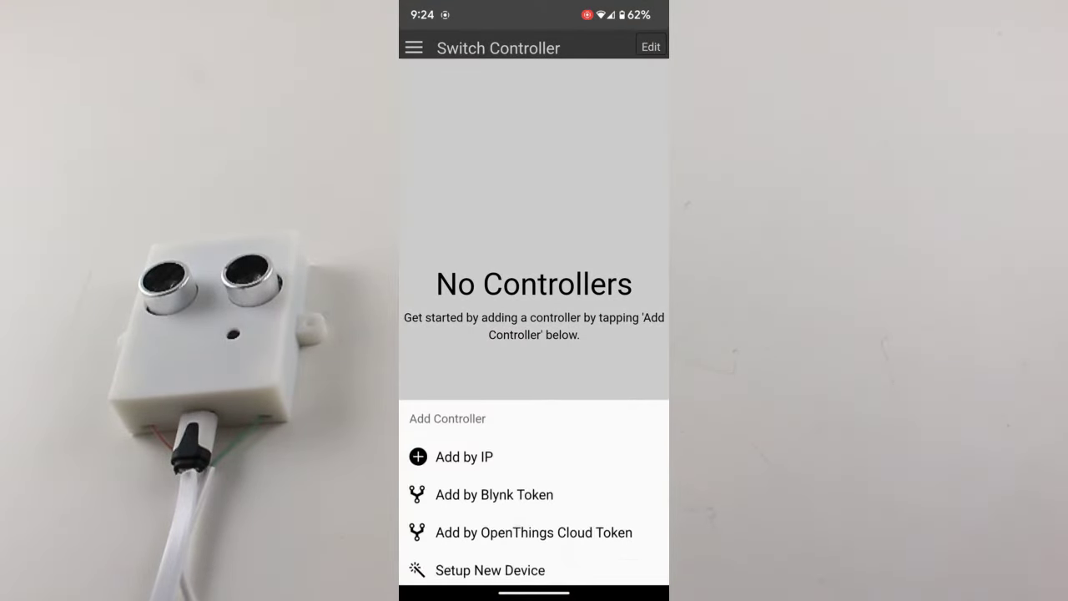
{"action": "left_click", "coordinate": [494, 494]}
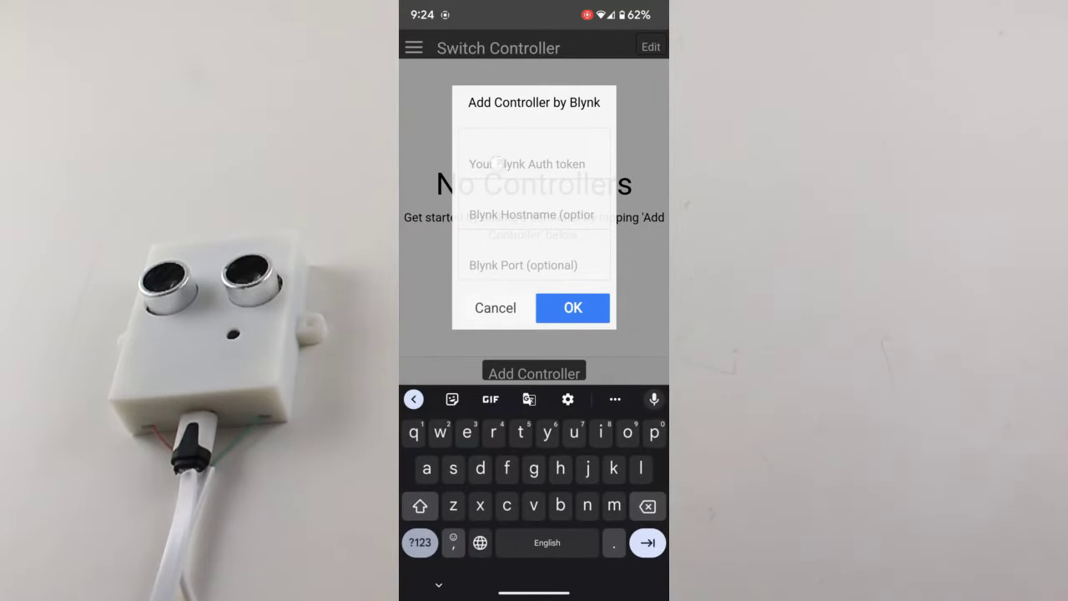
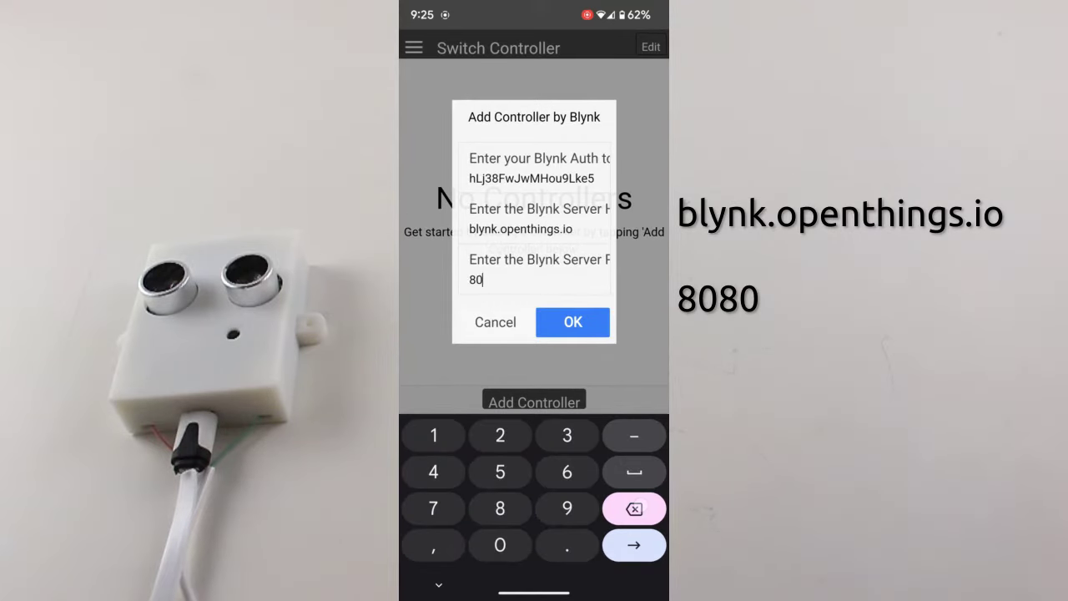
{"action": "left_click", "coordinate": [572, 322]}
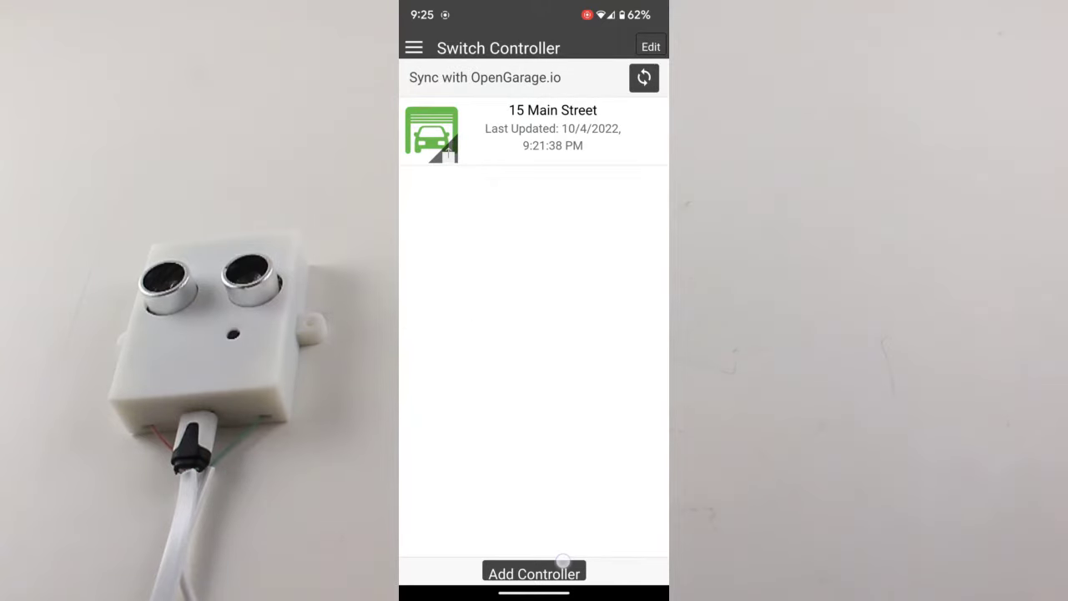
Step: Start adding another controller via an OpenThings cloud token
{"action": "left_click", "coordinate": [534, 574]}
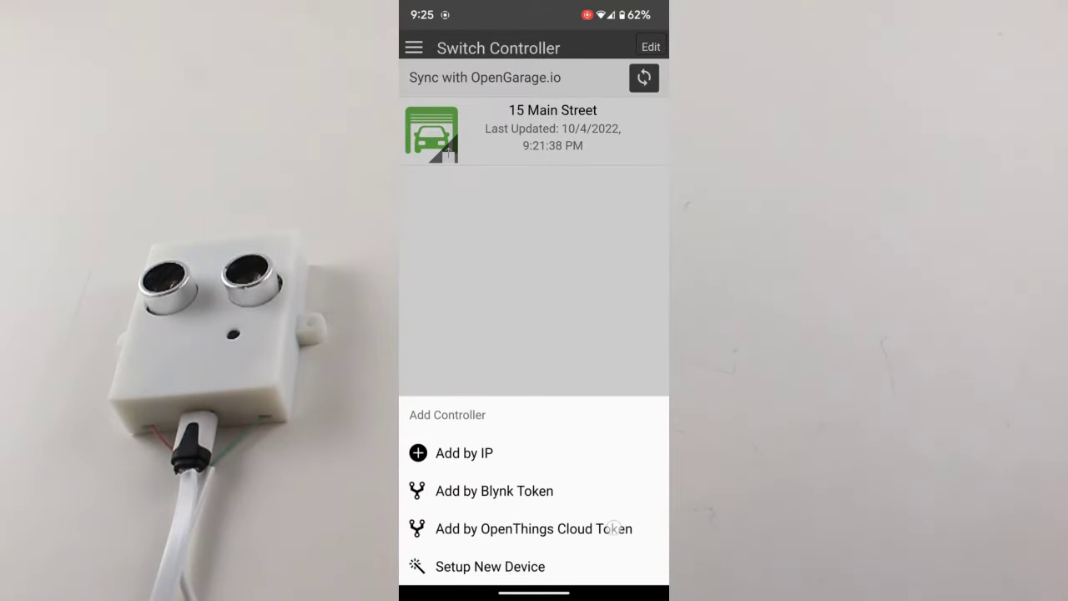
{"action": "left_click", "coordinate": [534, 528]}
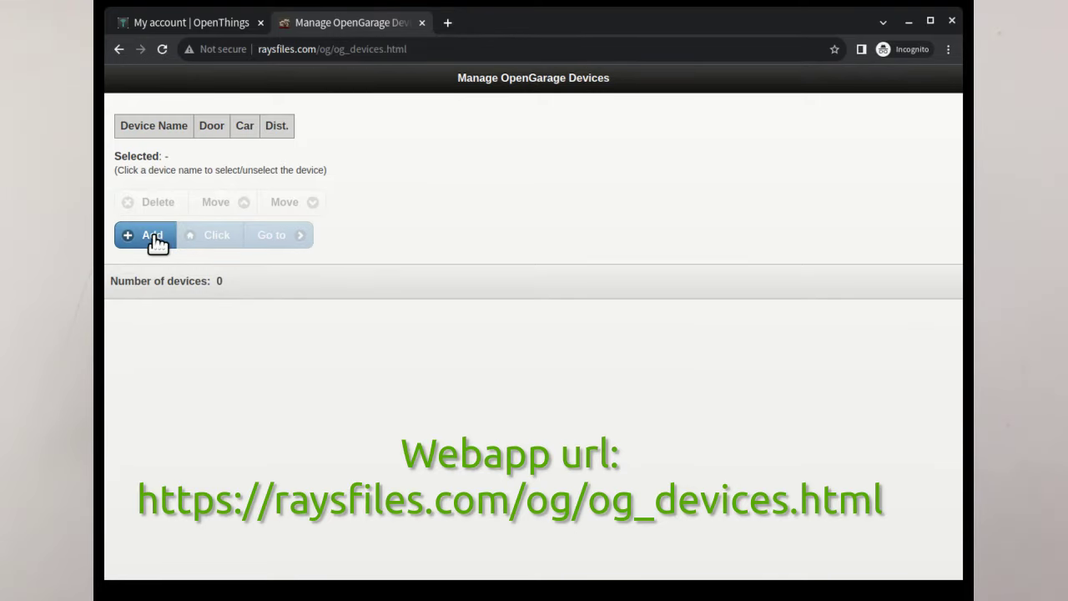
Step: Add the devices to the web app list and move 5 Valley up to second place
{"action": "left_click", "coordinate": [145, 233]}
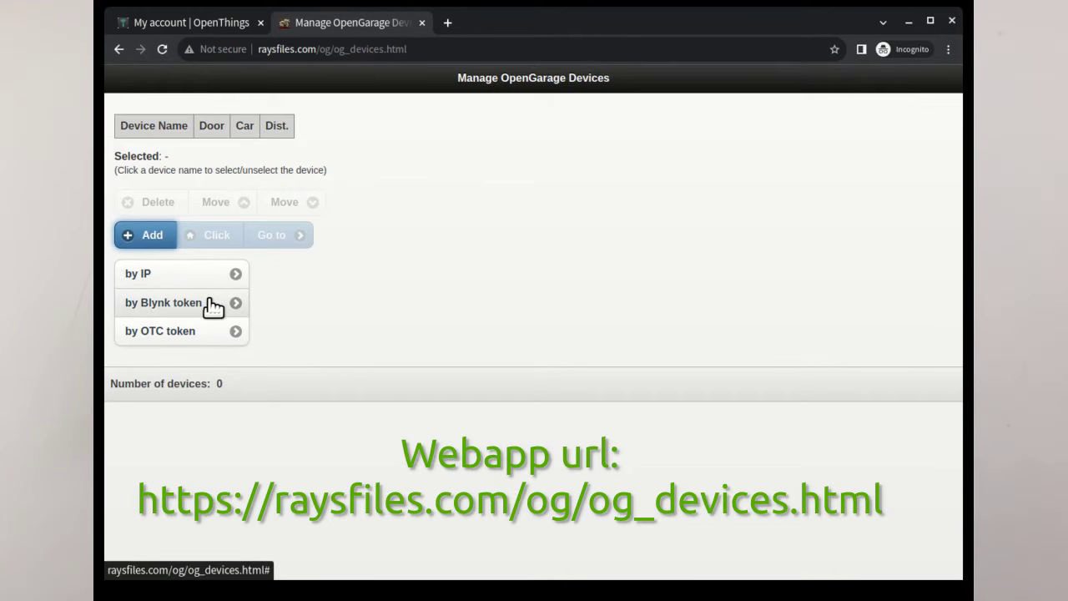
{"action": "left_click", "coordinate": [163, 302]}
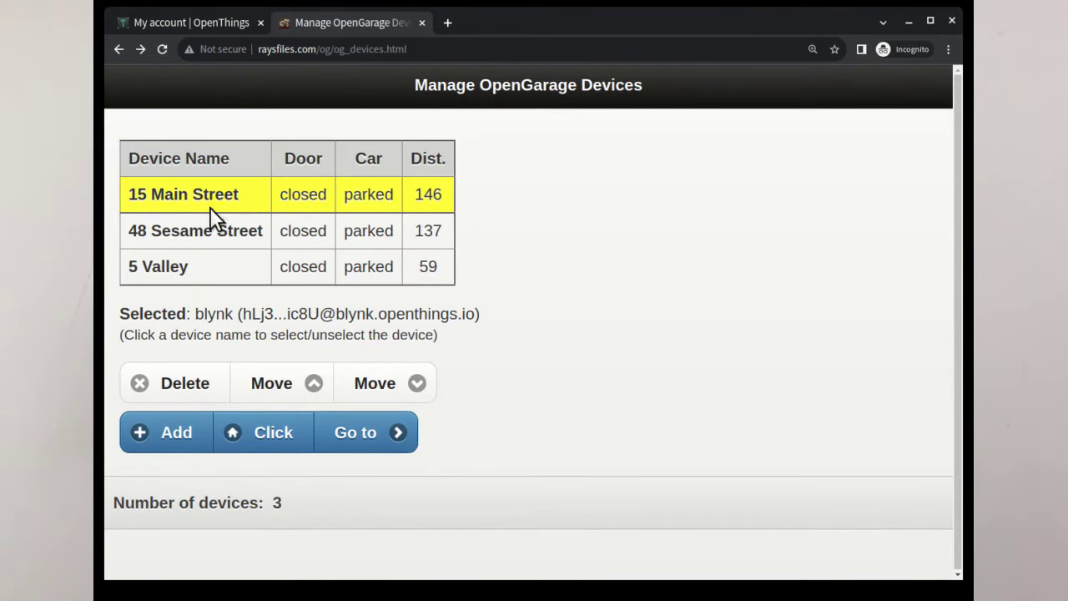
{"action": "left_click", "coordinate": [157, 267]}
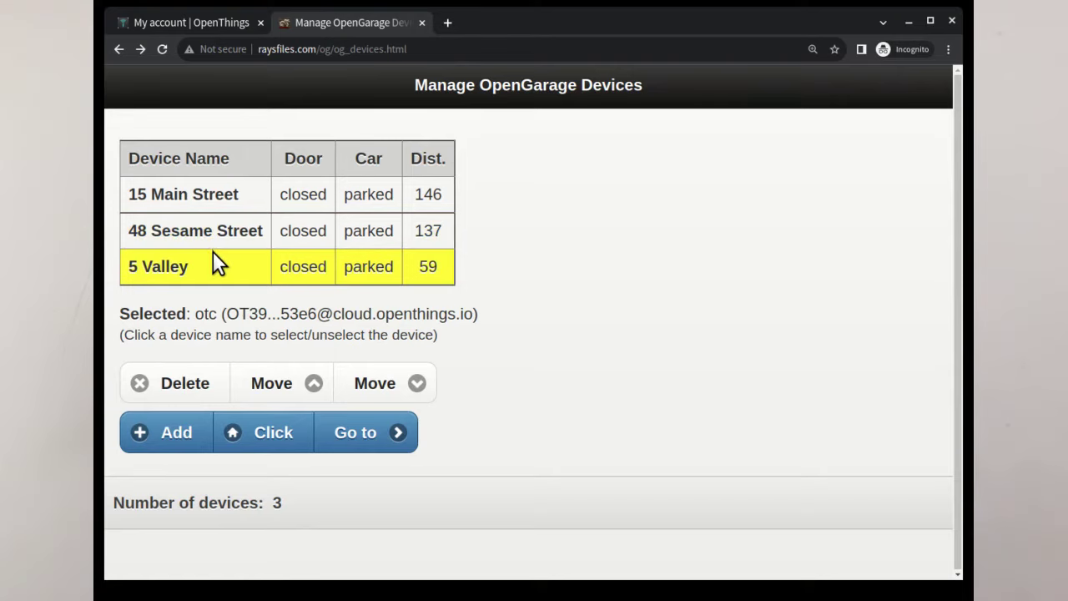
{"action": "left_click", "coordinate": [270, 382]}
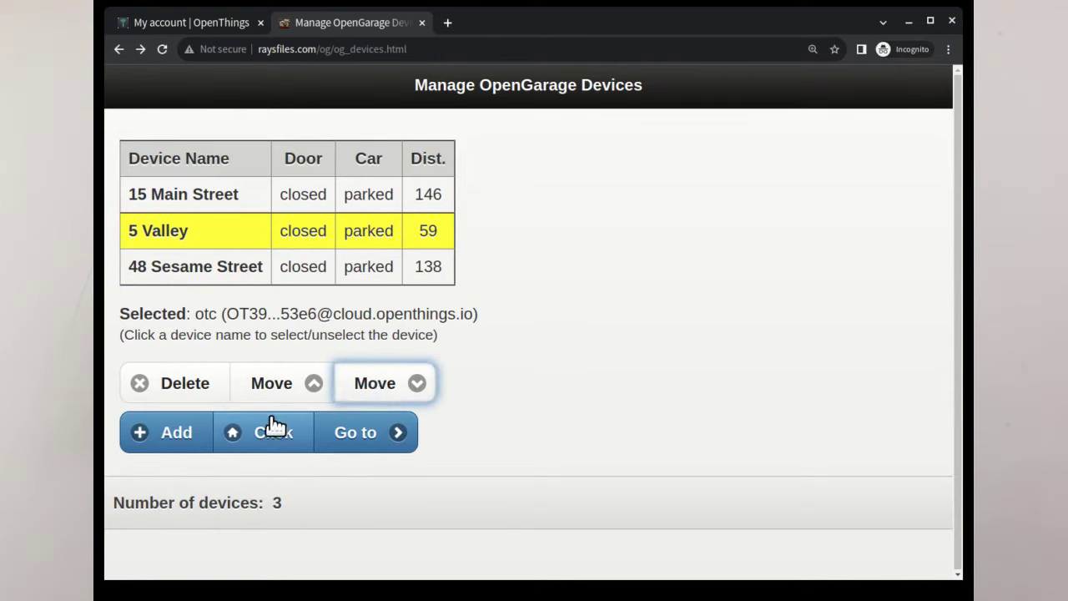
Step: Trigger 5 Valley's door so it reads OPEN, then check the list again
{"action": "left_click", "coordinate": [263, 432]}
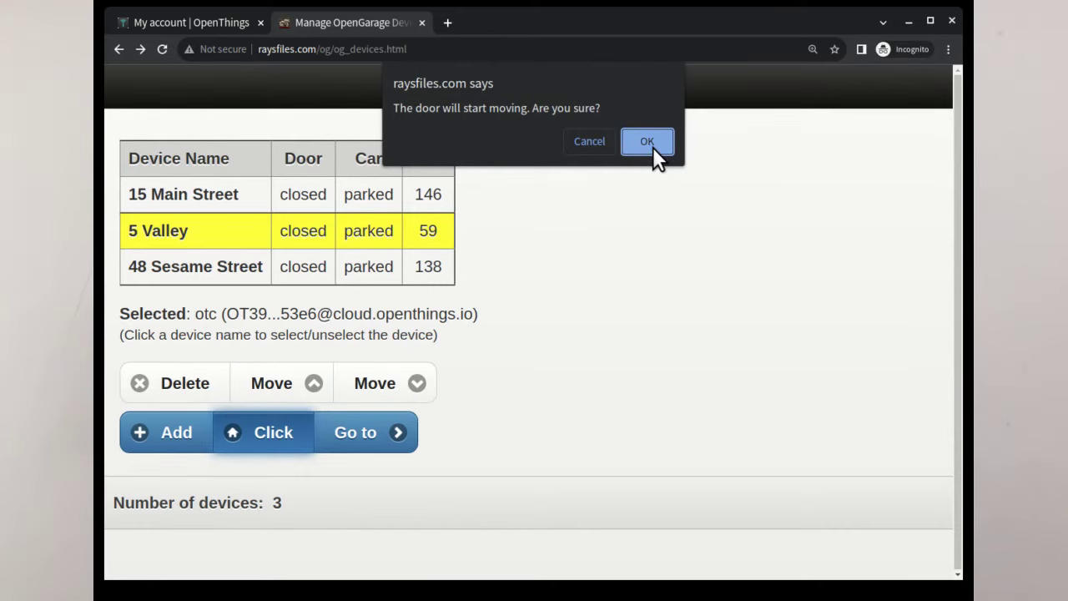
{"action": "left_click", "coordinate": [647, 140]}
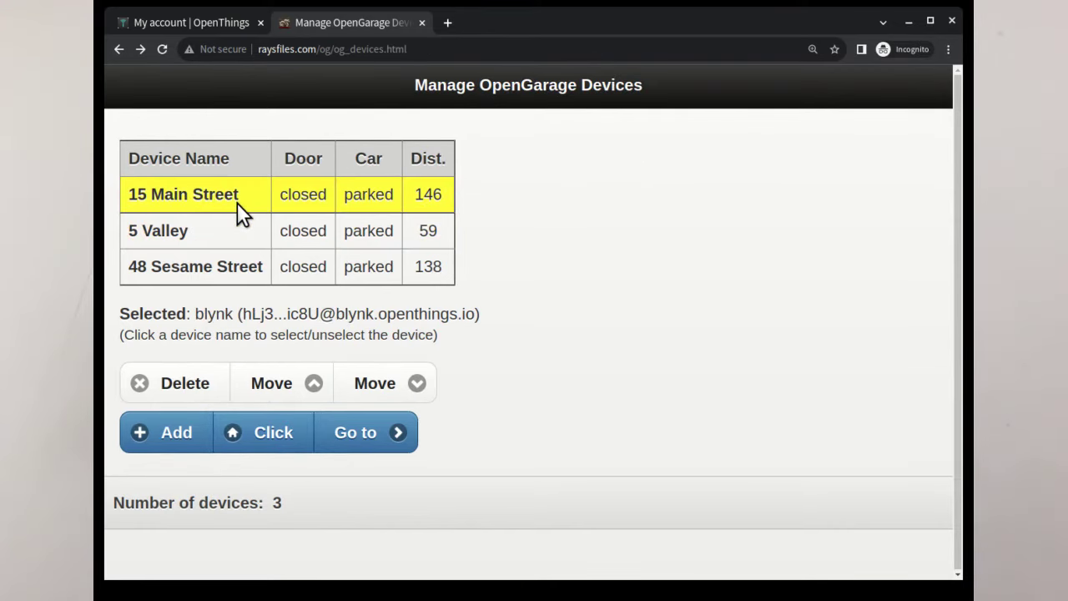
{"action": "left_click", "coordinate": [354, 430]}
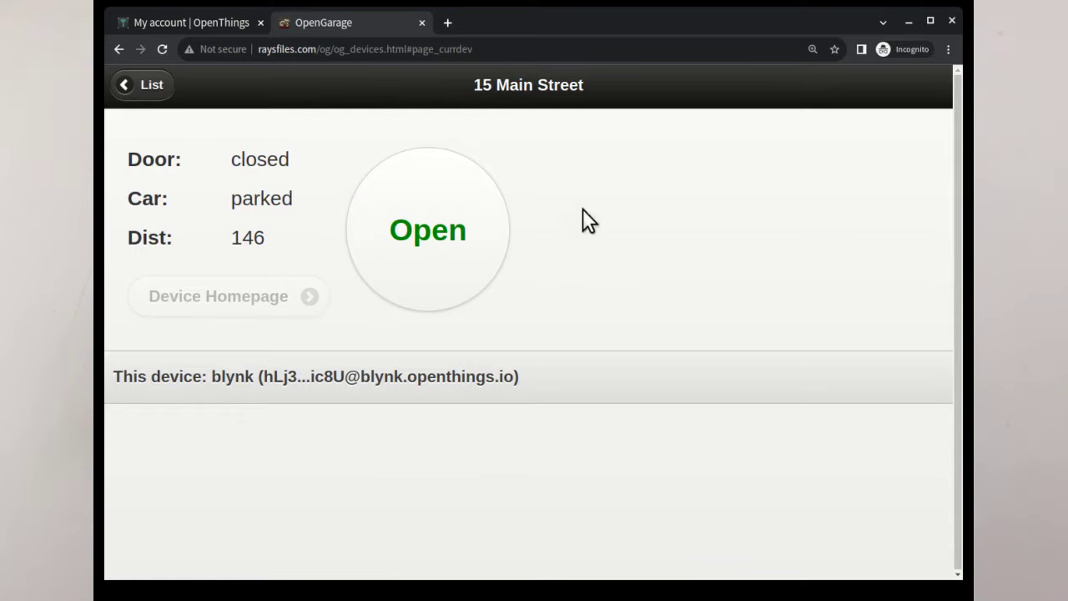
{"action": "left_click", "coordinate": [427, 230]}
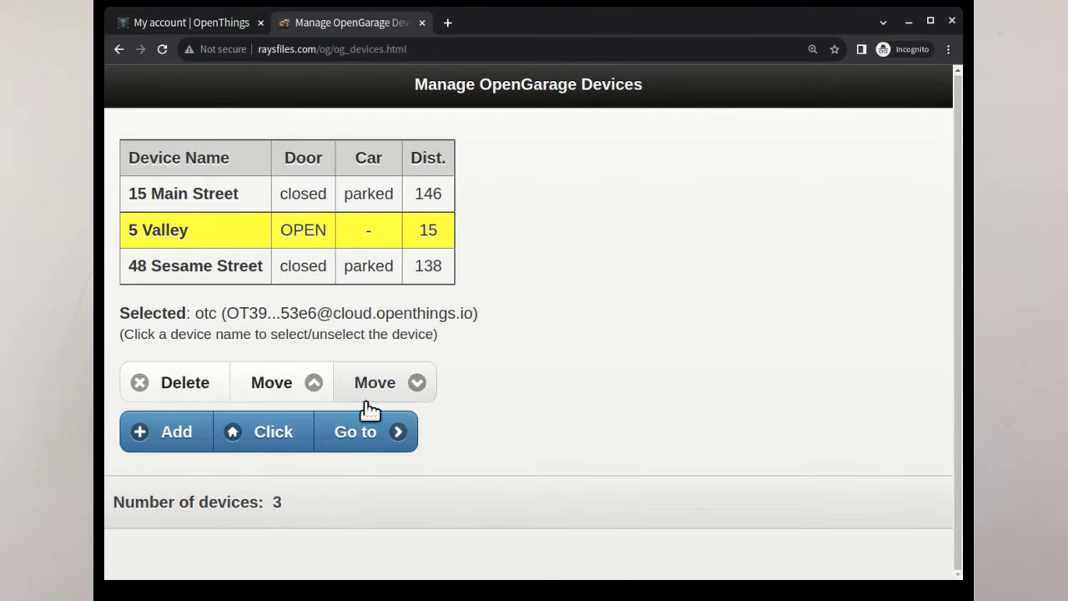
Step: View 5 Valley's control page and its OTC-connected device homepage, then return to the list
{"action": "left_click", "coordinate": [354, 430]}
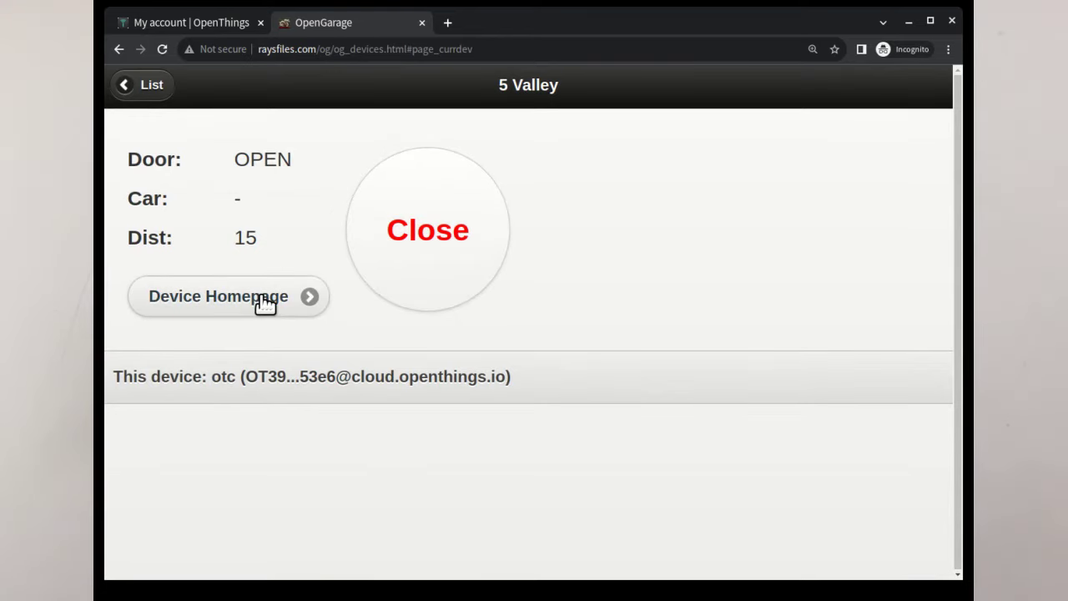
{"action": "left_click", "coordinate": [217, 297]}
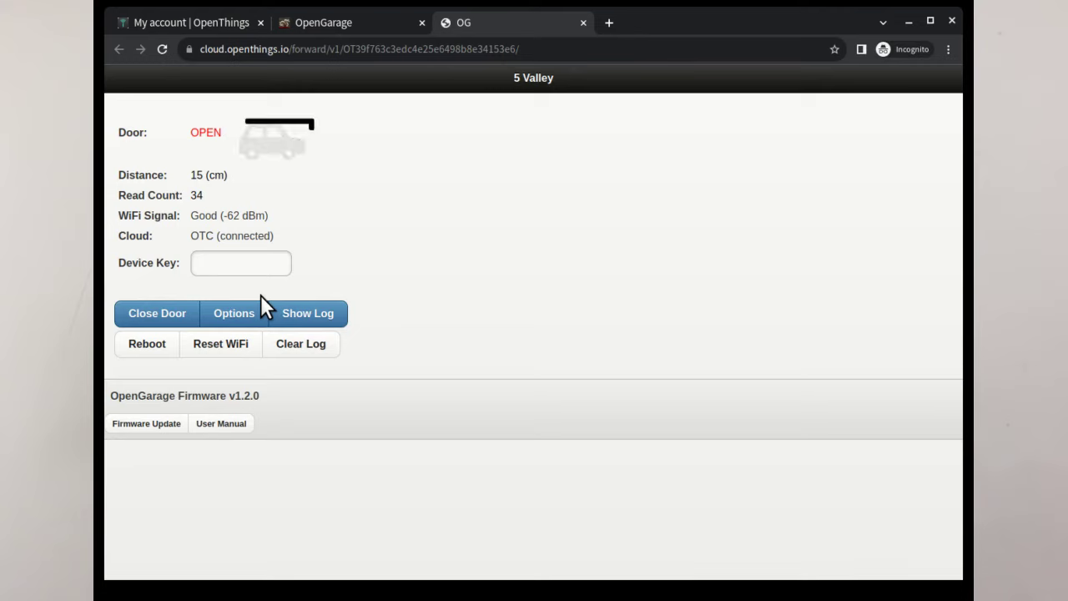
{"action": "mouse_move", "coordinate": [146, 344]}
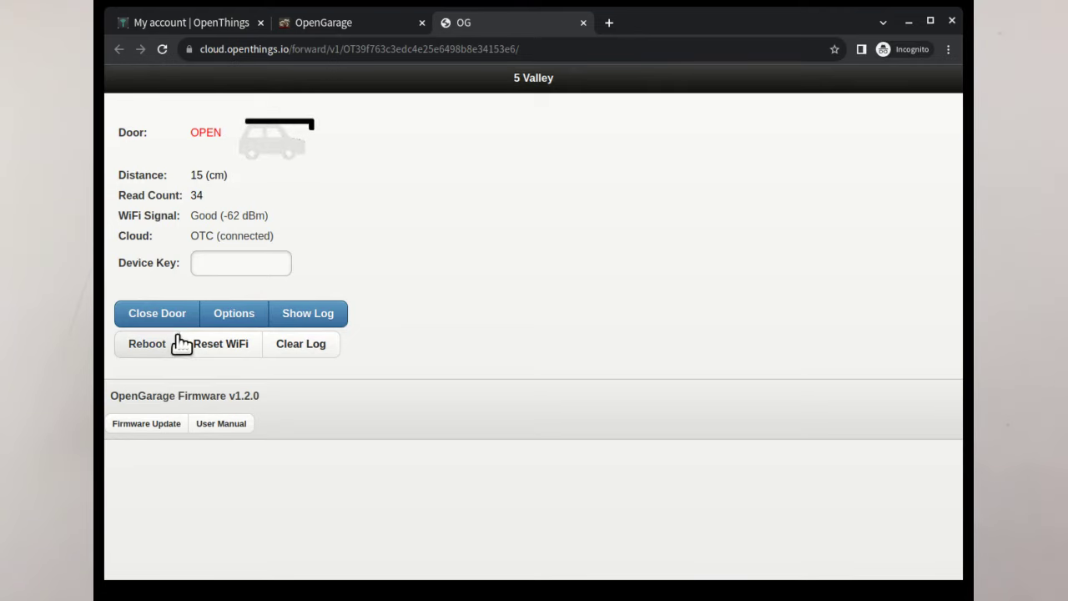
{"action": "left_click", "coordinate": [233, 313]}
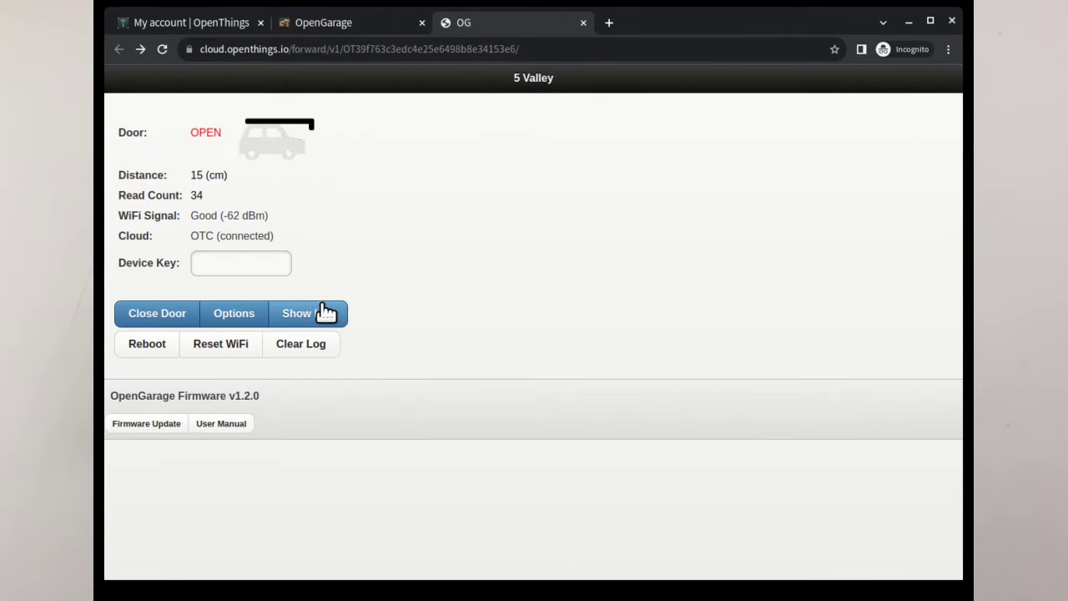
{"action": "left_click", "coordinate": [307, 314]}
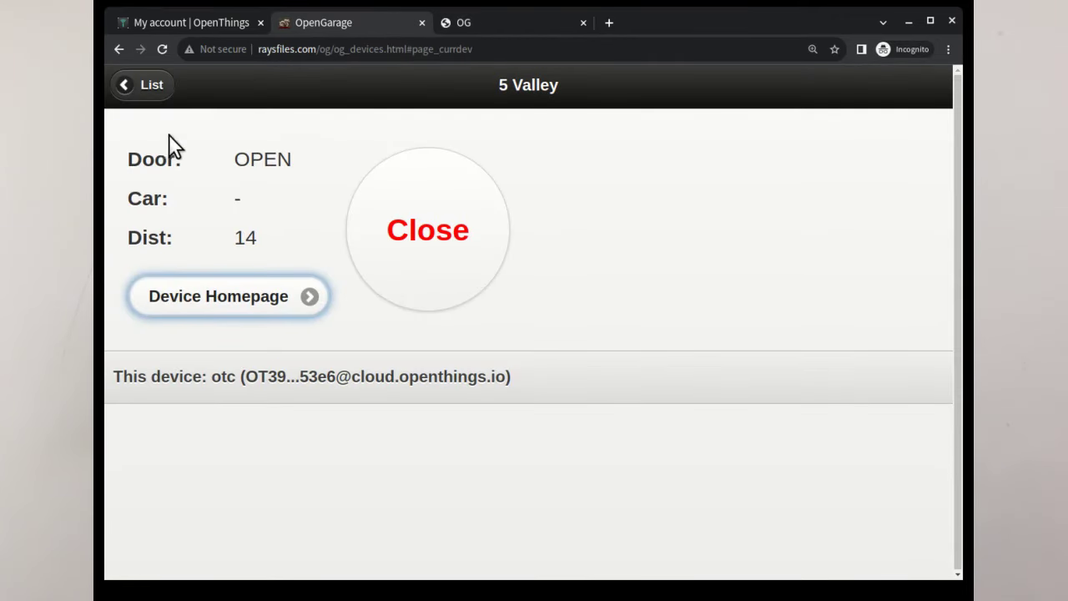
{"action": "left_click", "coordinate": [140, 84]}
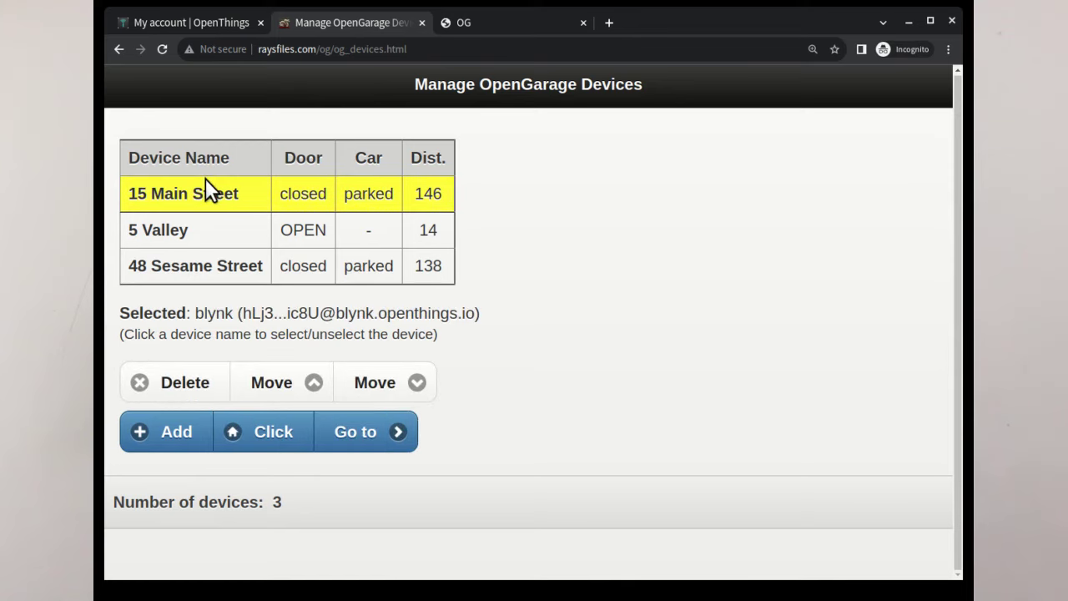
{"action": "mouse_move", "coordinate": [361, 425]}
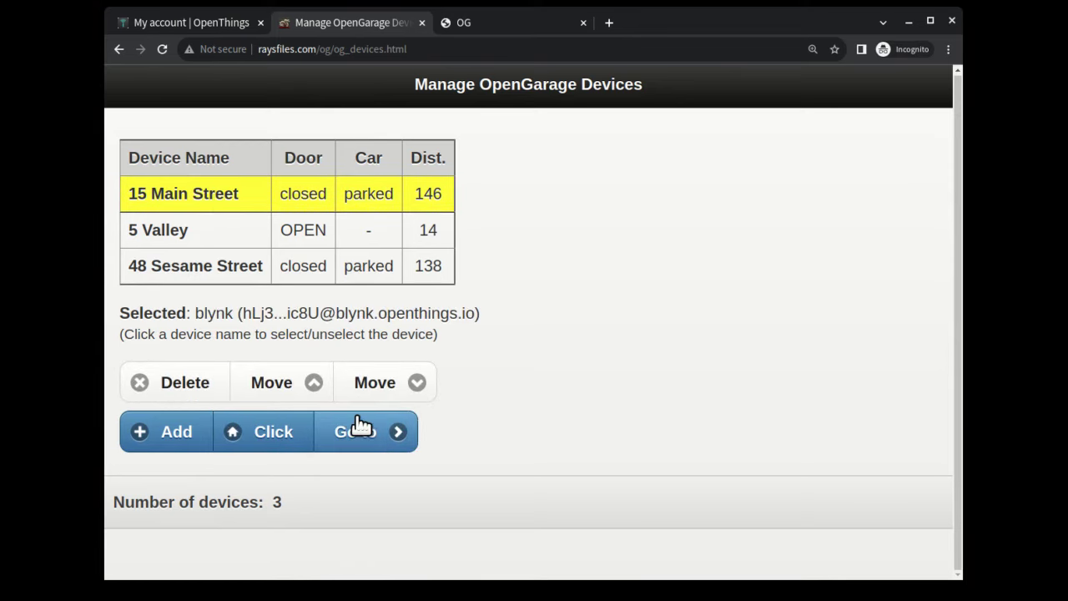
Step: Show the Manage OpenGarage Devices page with all three devices in Chrome on the phone
{"action": "left_click", "coordinate": [363, 431]}
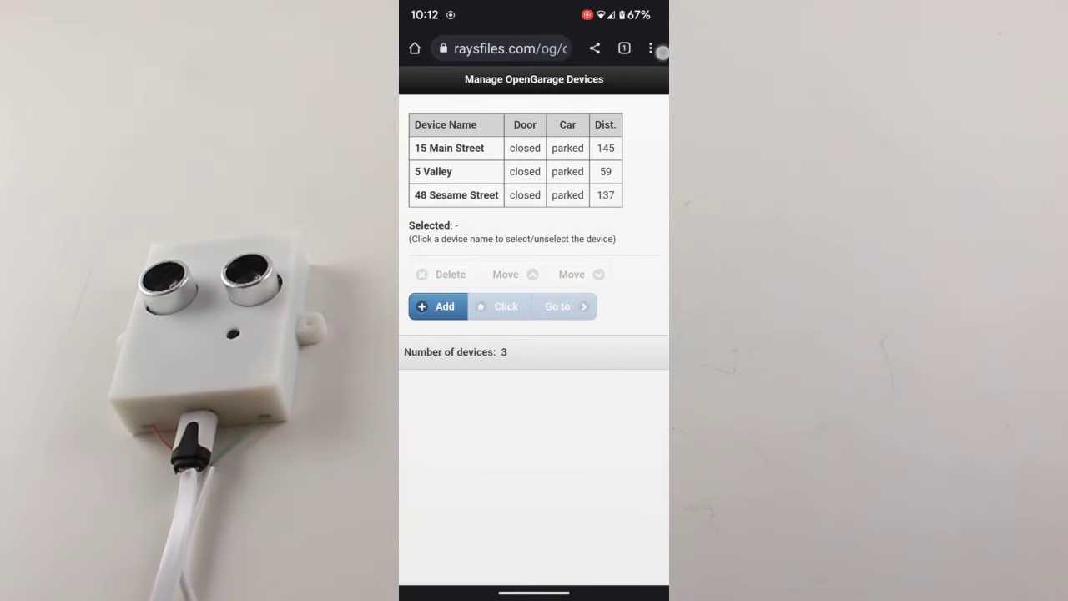
{"action": "left_click", "coordinate": [651, 47]}
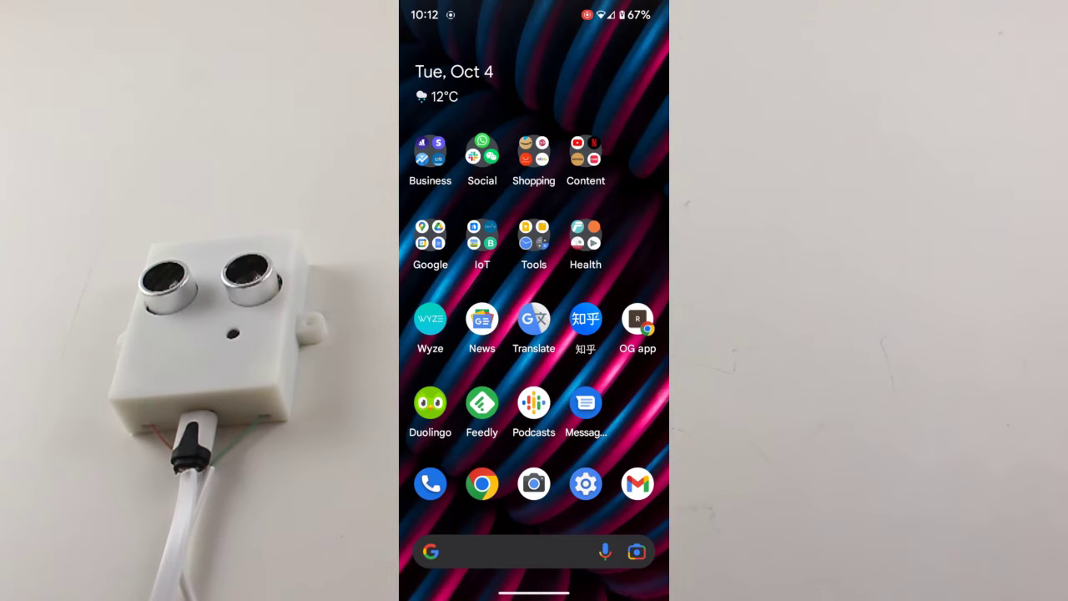
{"action": "left_click", "coordinate": [637, 320]}
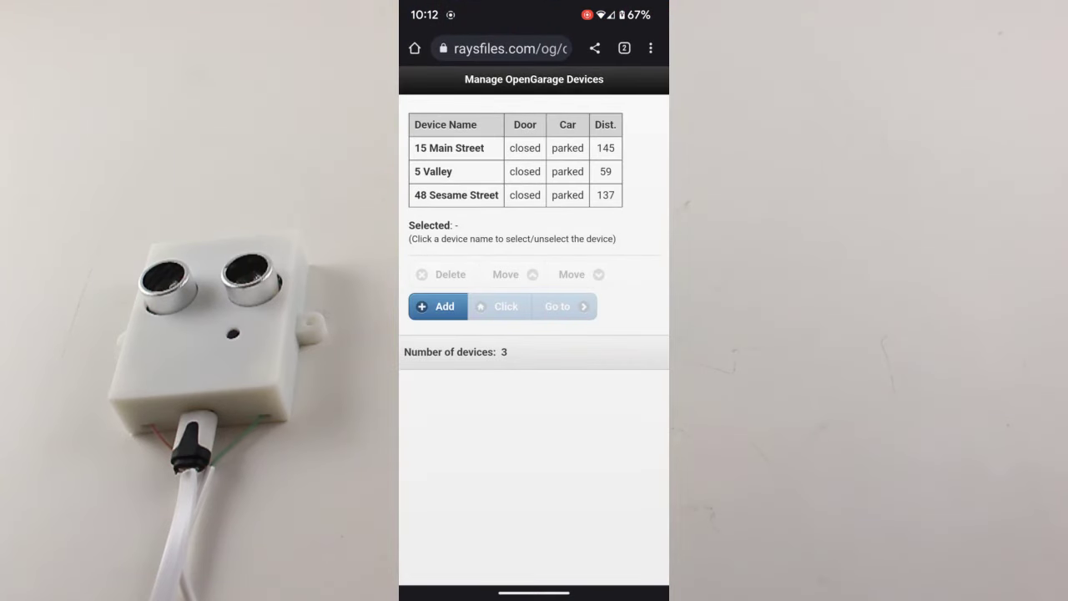